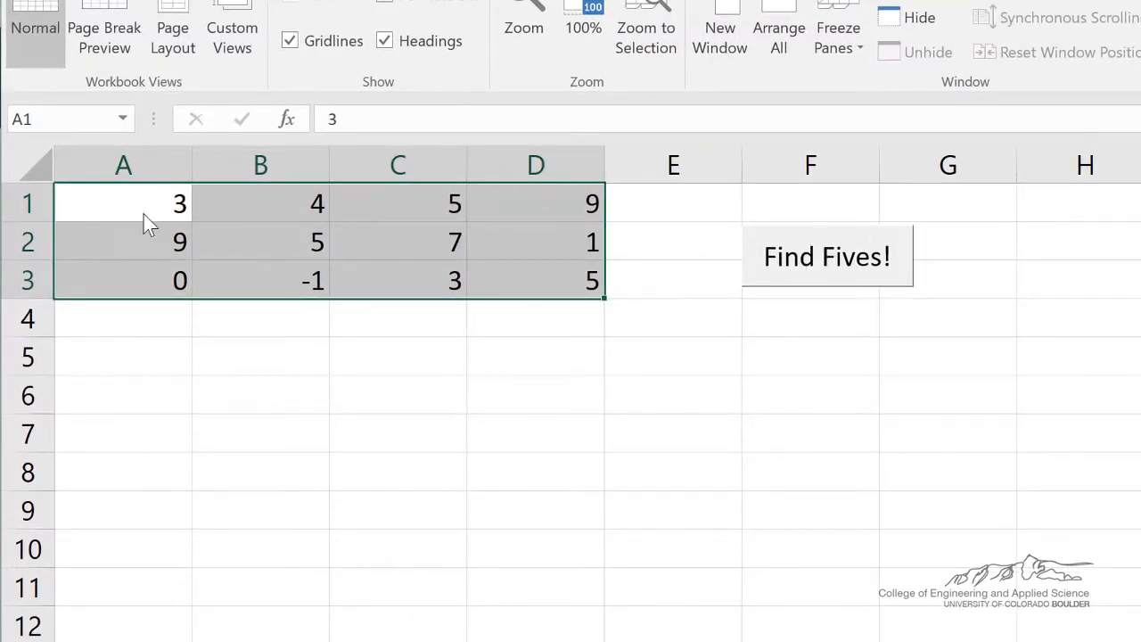
pyautogui.moveTo(223, 248)
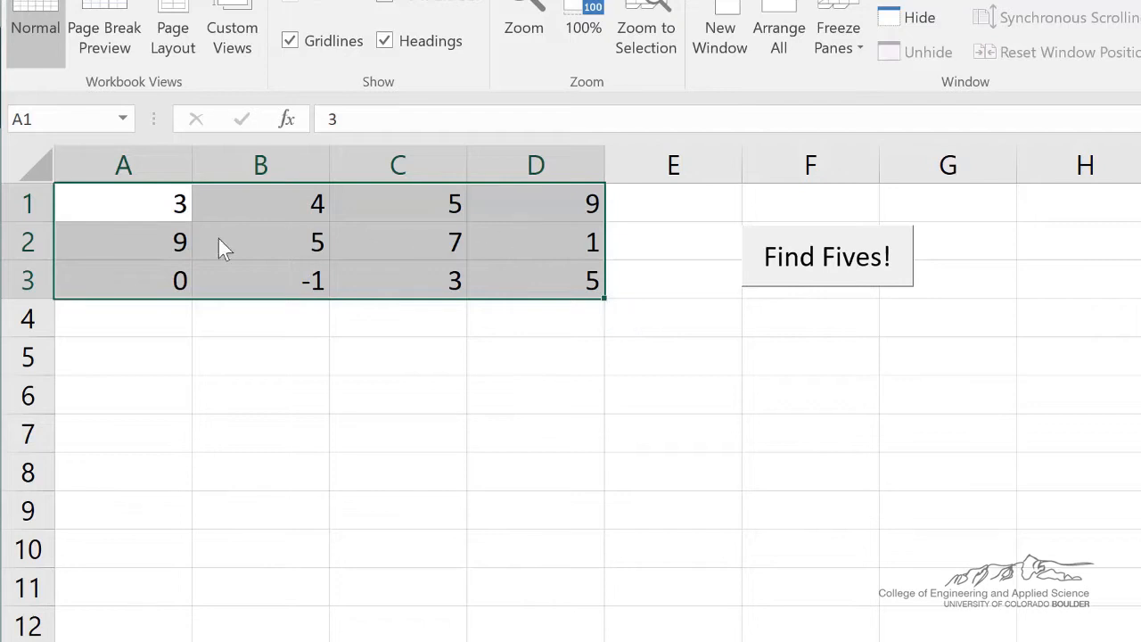
pyautogui.moveTo(157, 307)
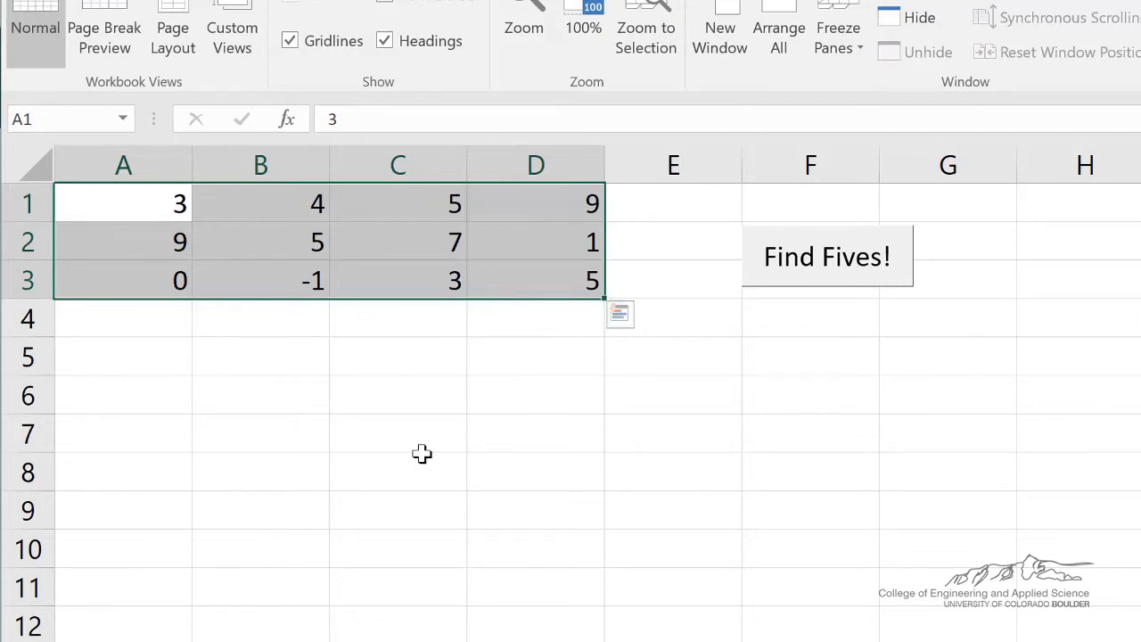
pyautogui.moveTo(362, 243)
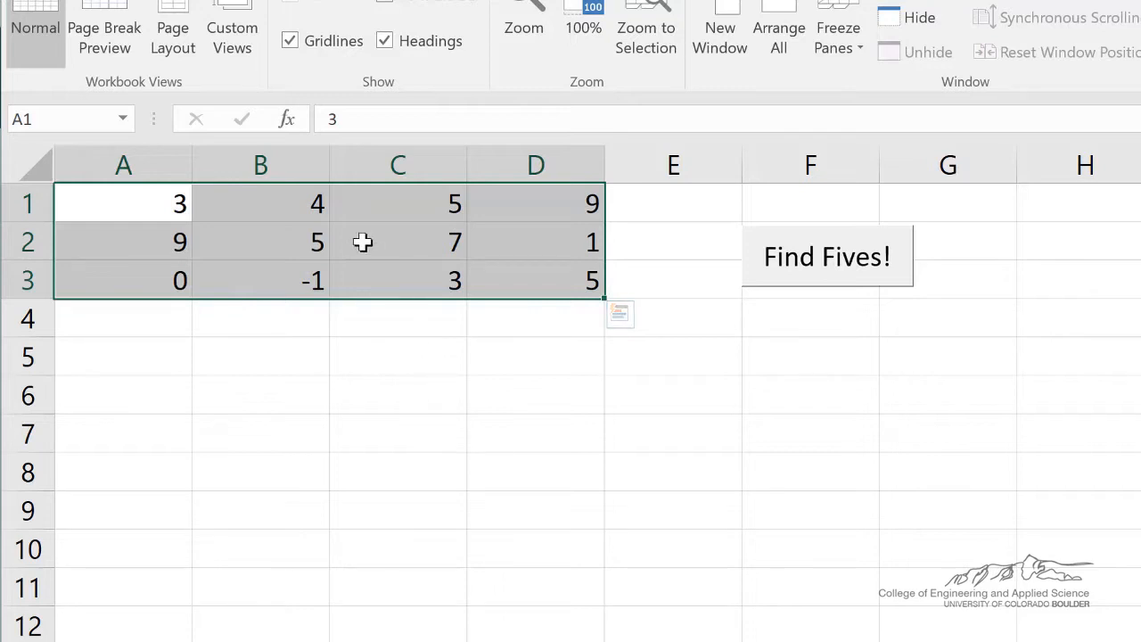
pyautogui.moveTo(421, 261)
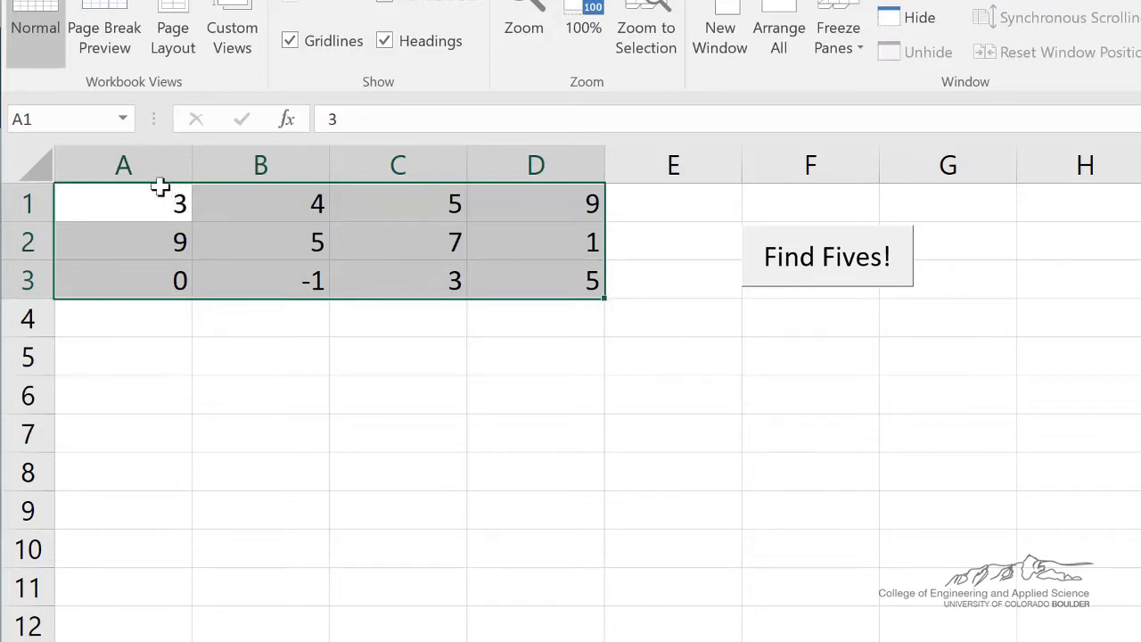
pyautogui.moveTo(146, 212)
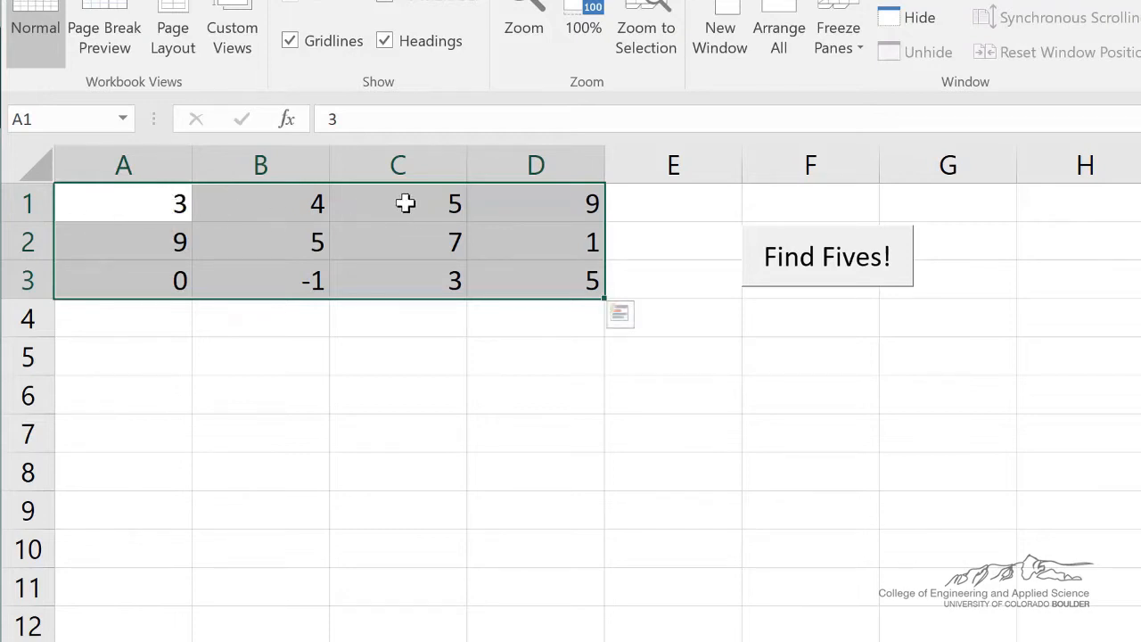
pyautogui.moveTo(371, 307)
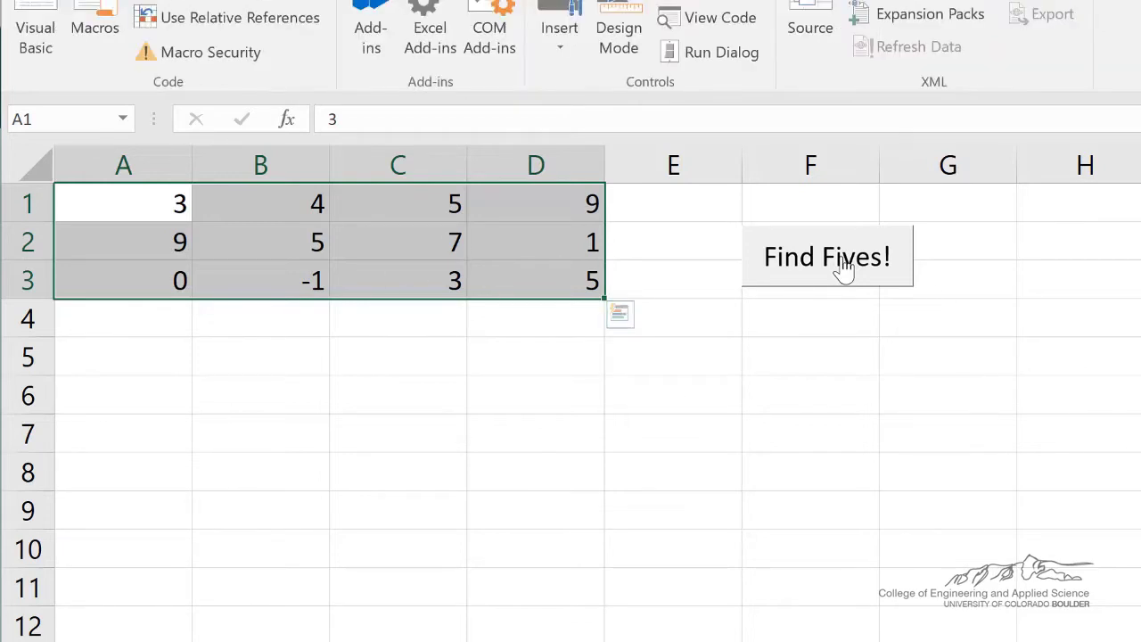
# Run Find Fives, acknowledge the found-a-5 message and export results starting at $A$5.
pyautogui.click(827, 256)
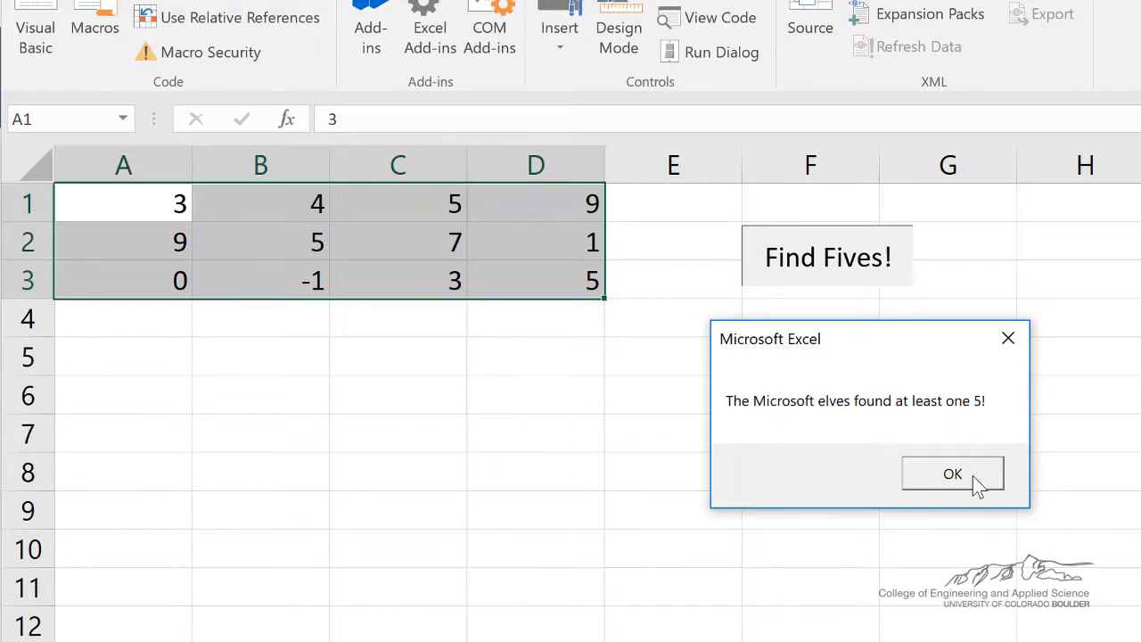
pyautogui.click(952, 474)
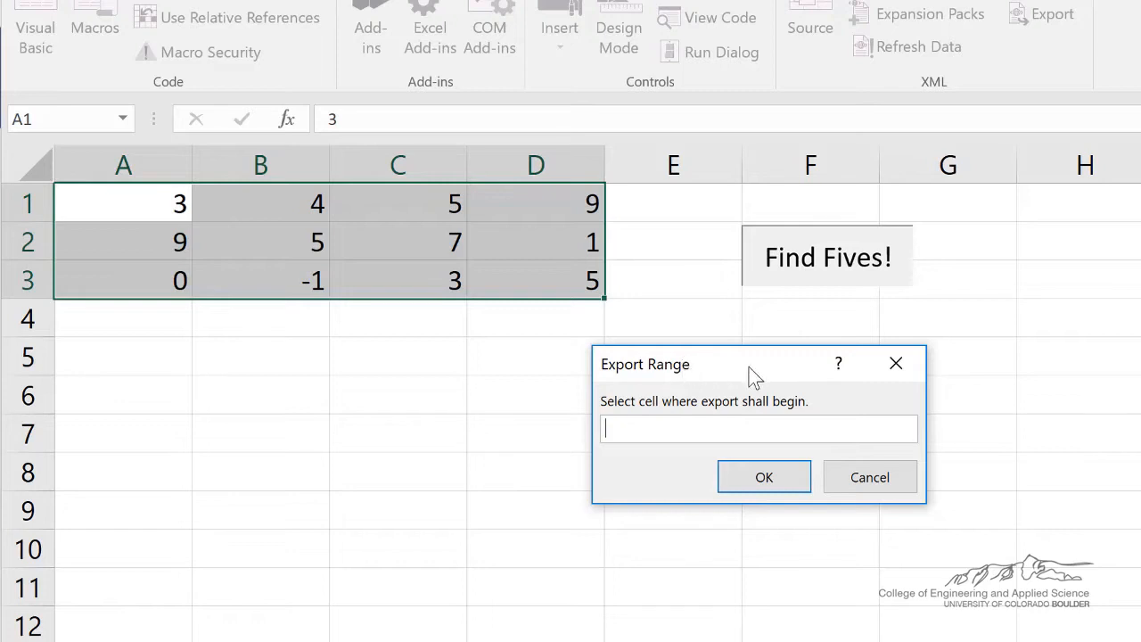
pyautogui.moveTo(692, 430)
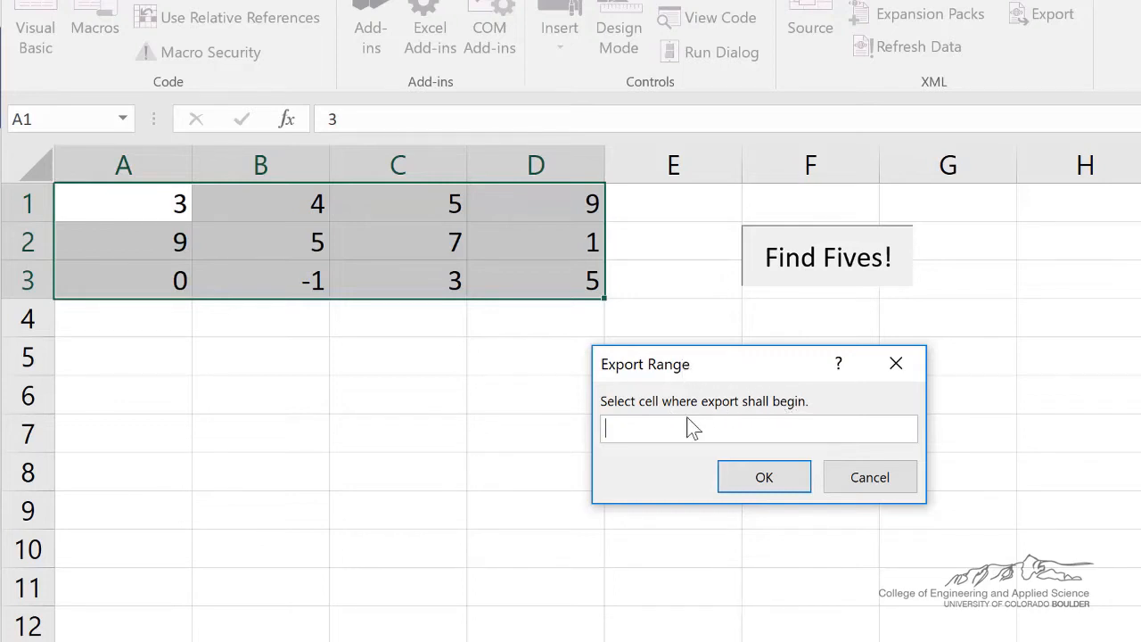
pyautogui.moveTo(414, 471)
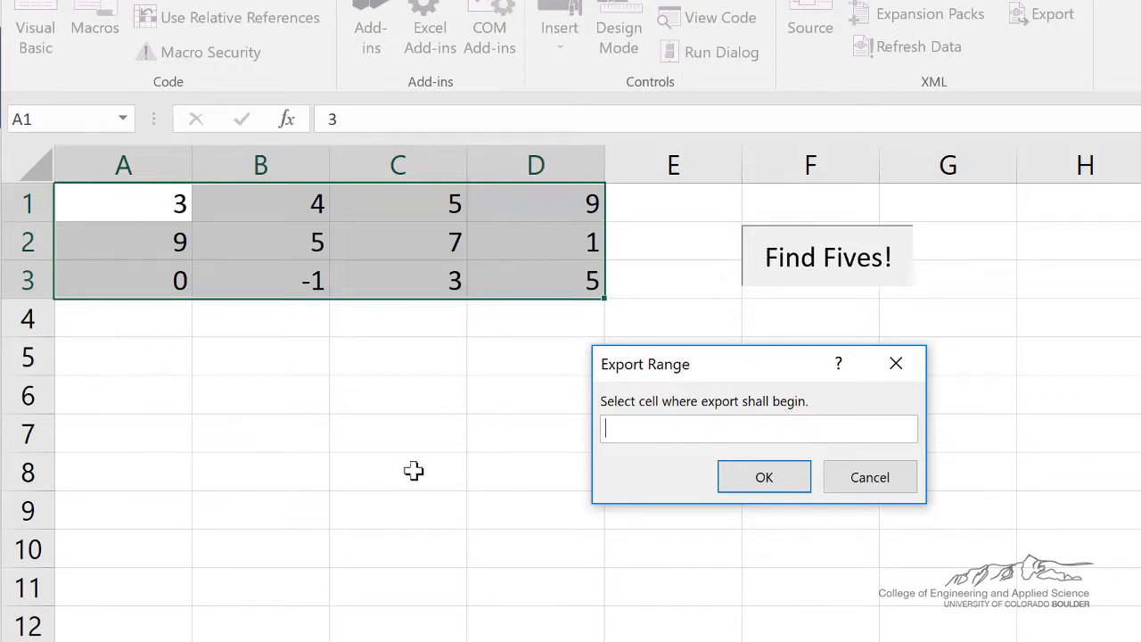
pyautogui.moveTo(769, 381)
pyautogui.write('$A$5')
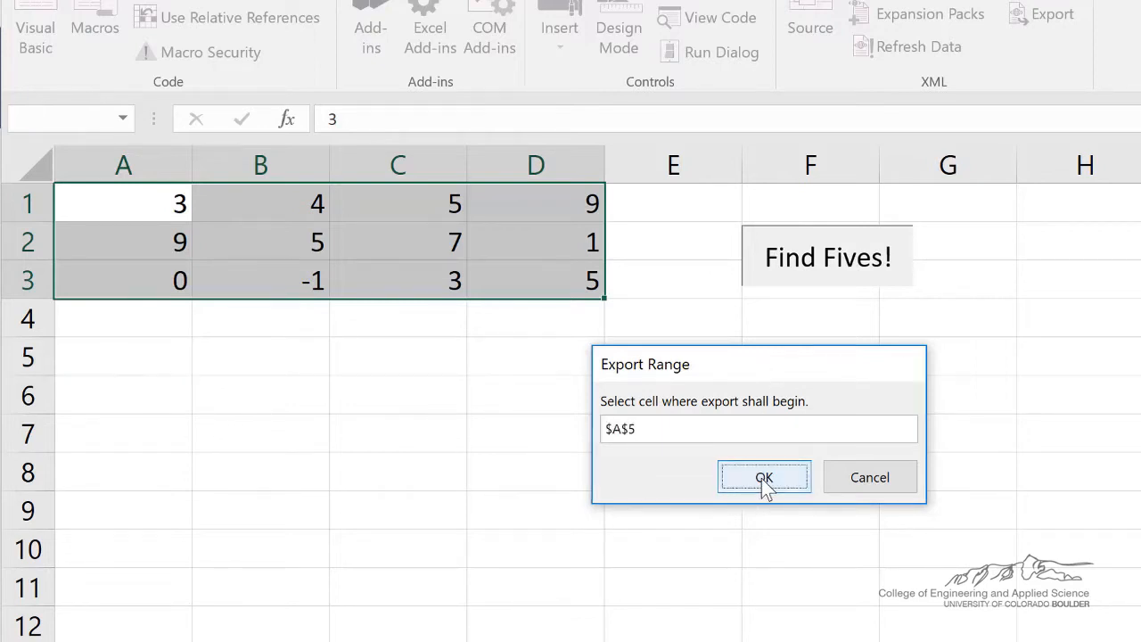
pyautogui.click(763, 478)
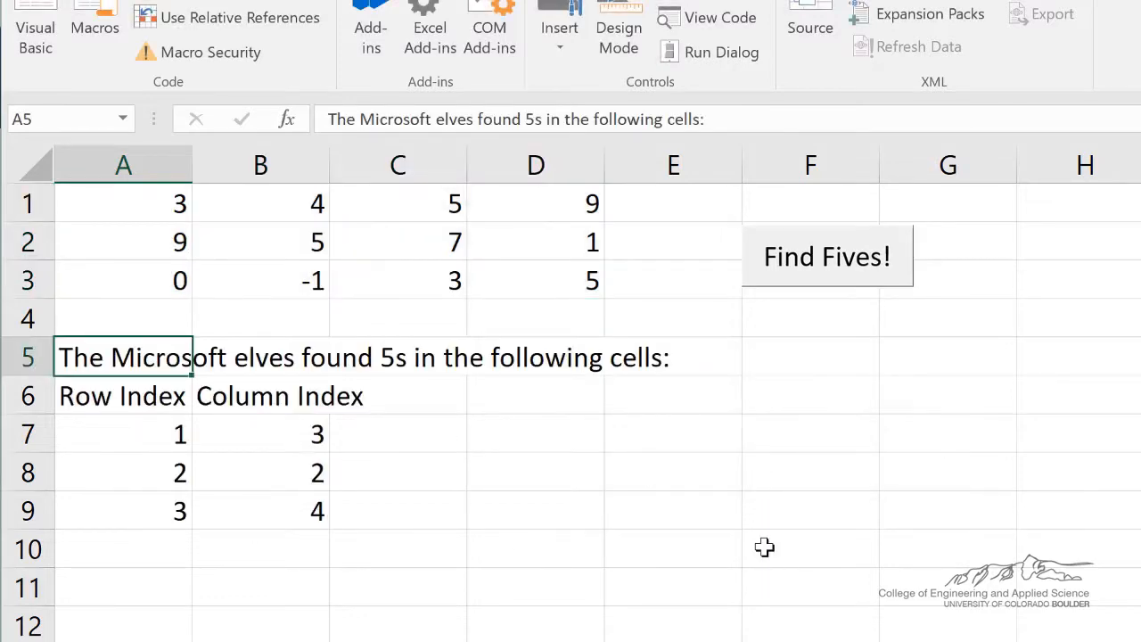
pyautogui.moveTo(171, 414)
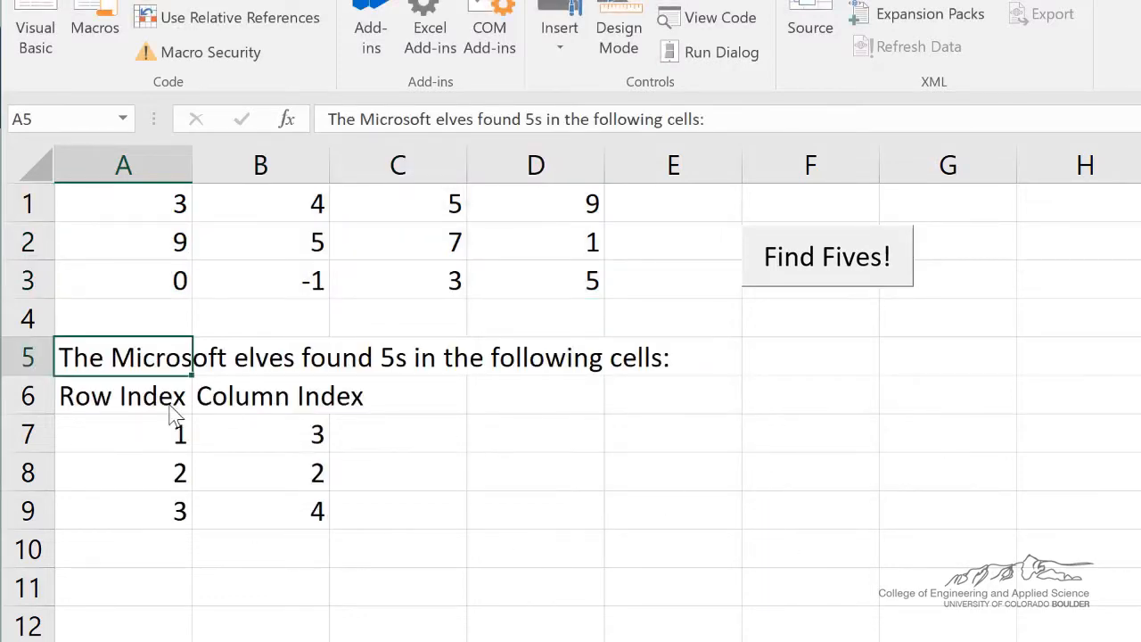
pyautogui.moveTo(283, 446)
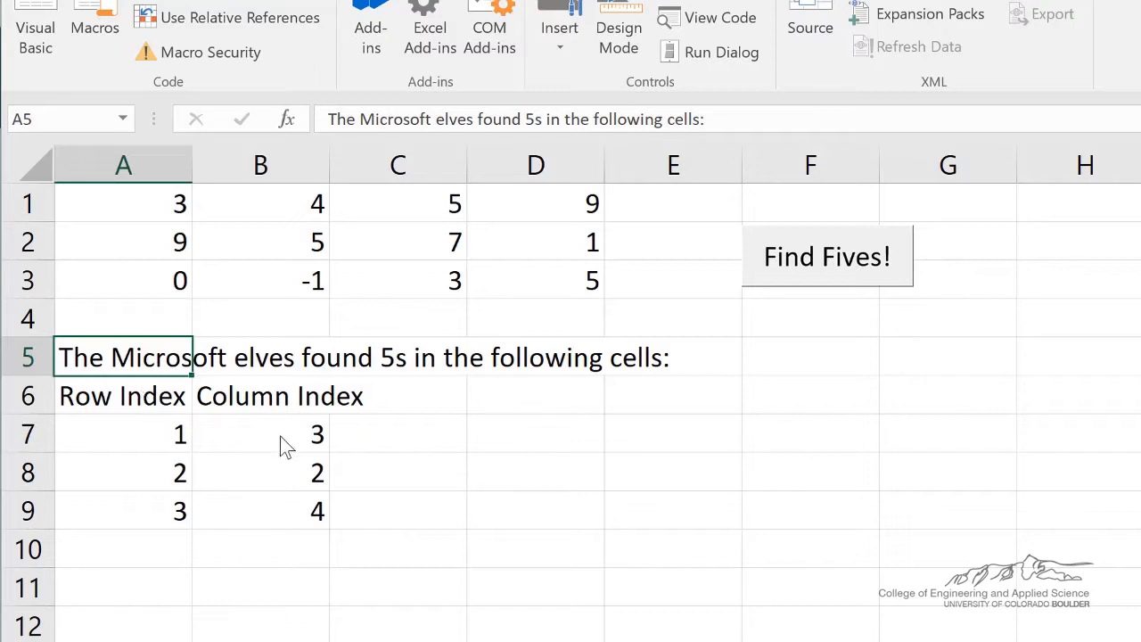
# Point out the 5s in the grid, including the one at row 2, column 2.
pyautogui.click(123, 203)
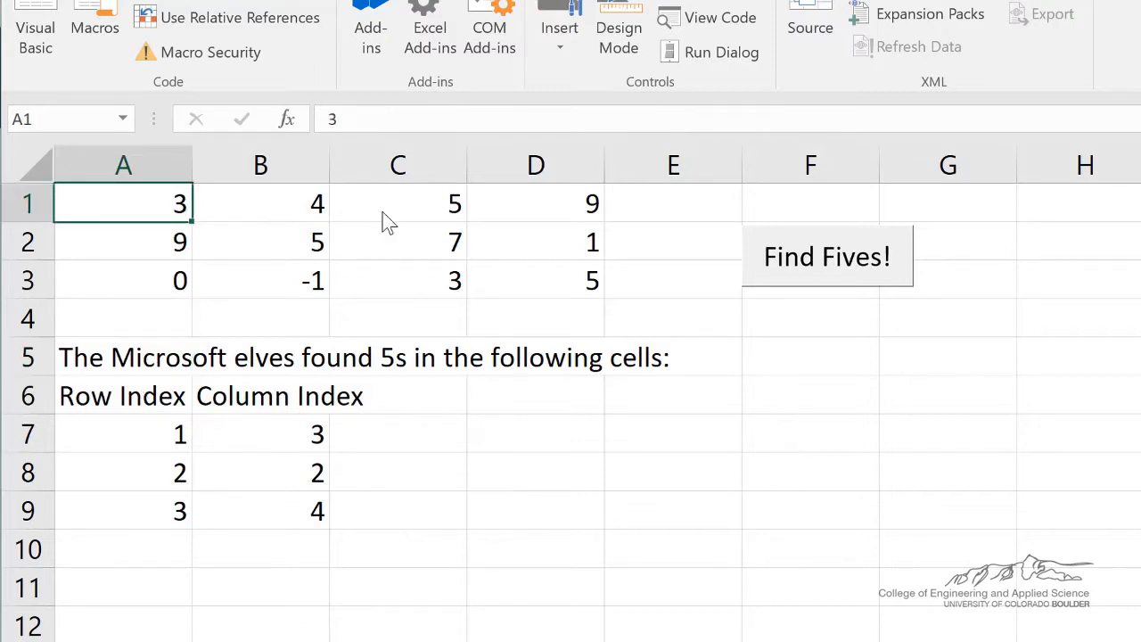
pyautogui.click(260, 241)
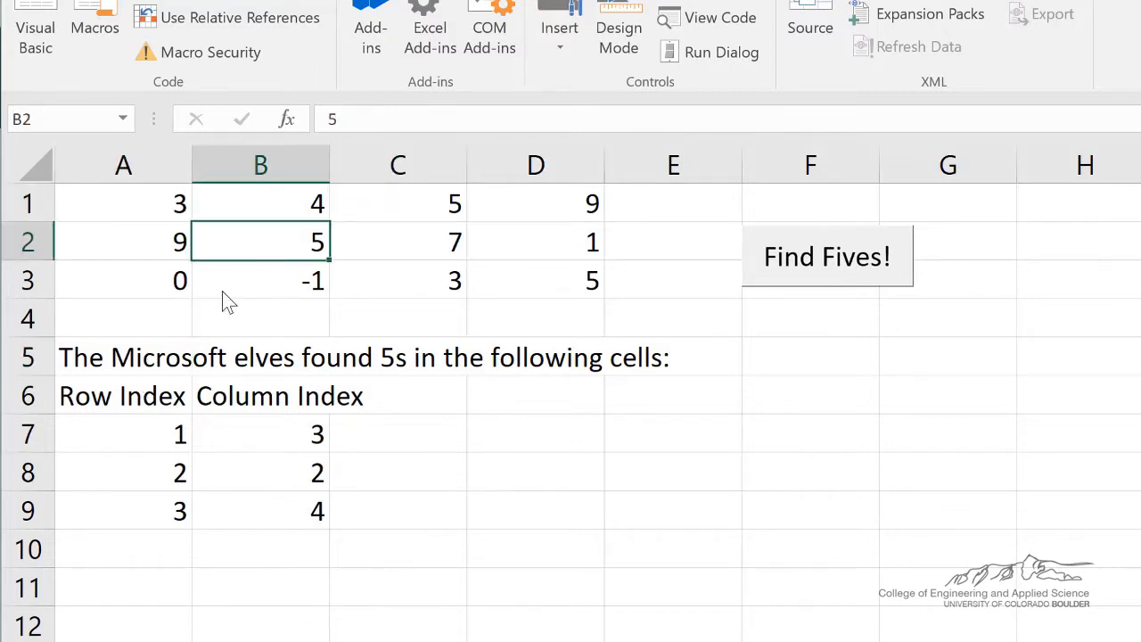
pyautogui.click(535, 280)
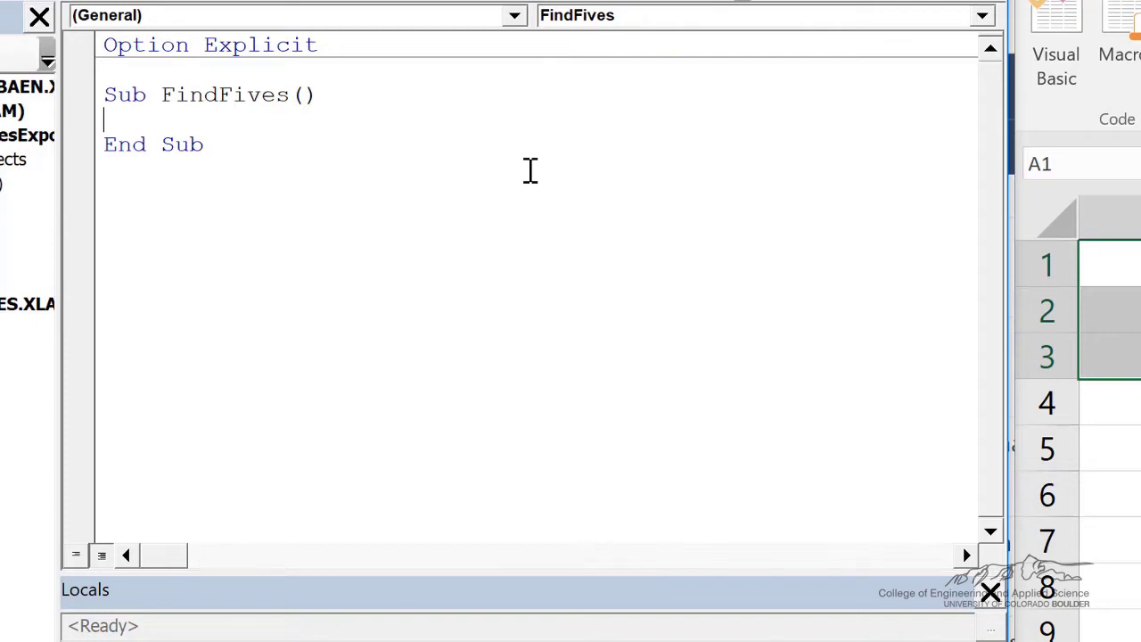
# Declare i, j, nr, nc, rowmarker(), colmarker() and k As Integer and set nr = Selection.Rows.Count.
pyautogui.write('Dim i As Integer, j As Integer, nr As Integer, nc As Integer')
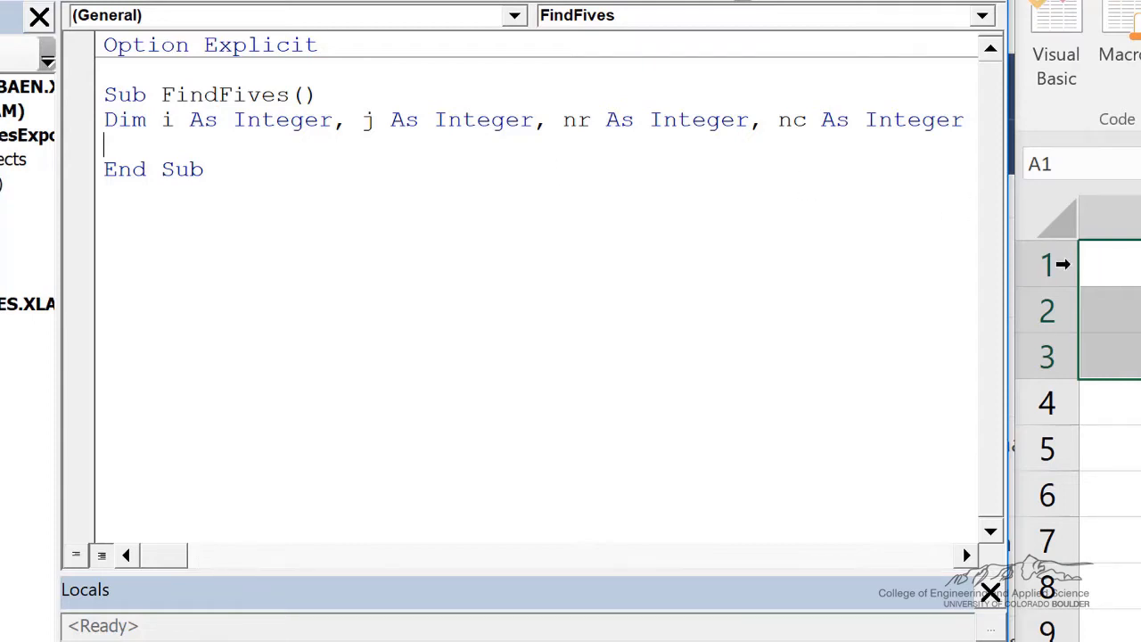
pyautogui.write('Dim rowmarker() As Integer, colmarker() As Integer, k As Integer')
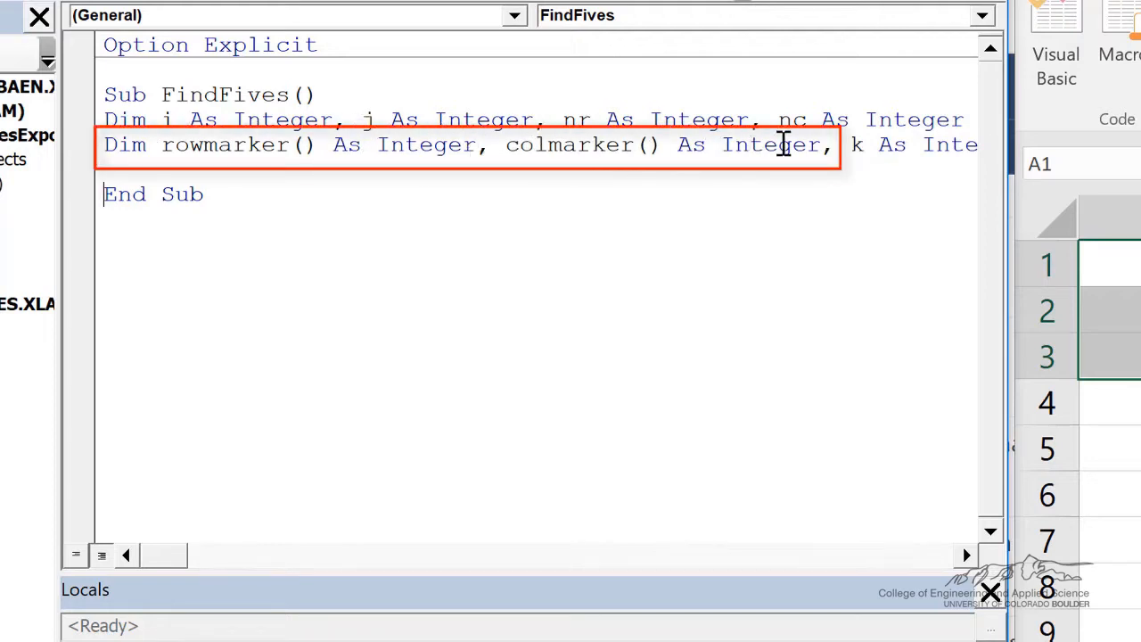
pyautogui.moveTo(599, 164)
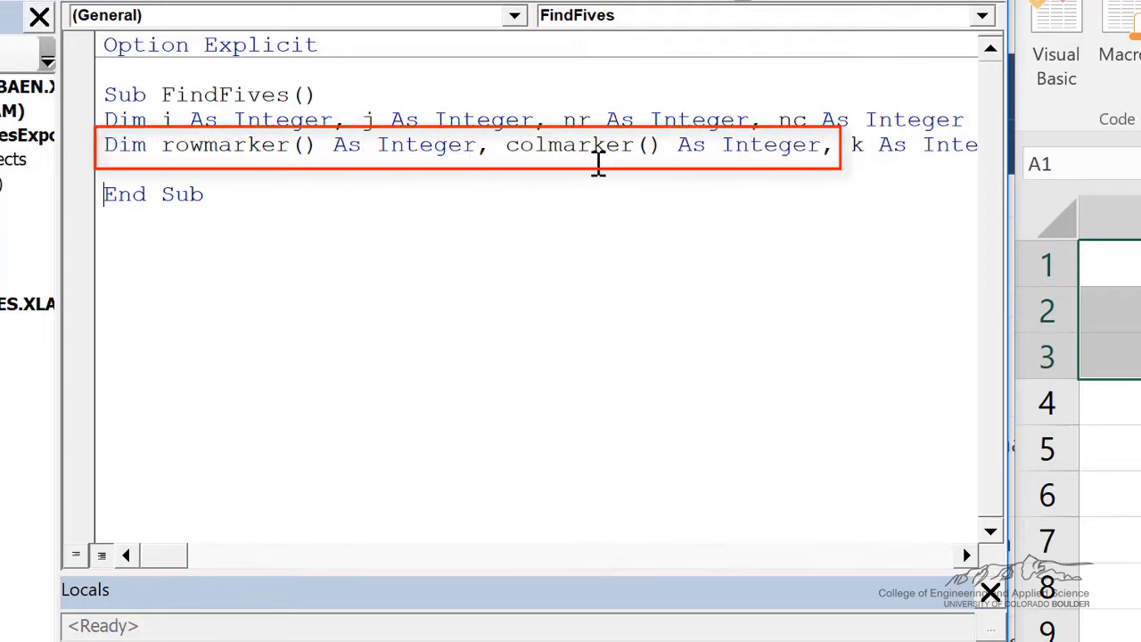
pyautogui.moveTo(199, 144)
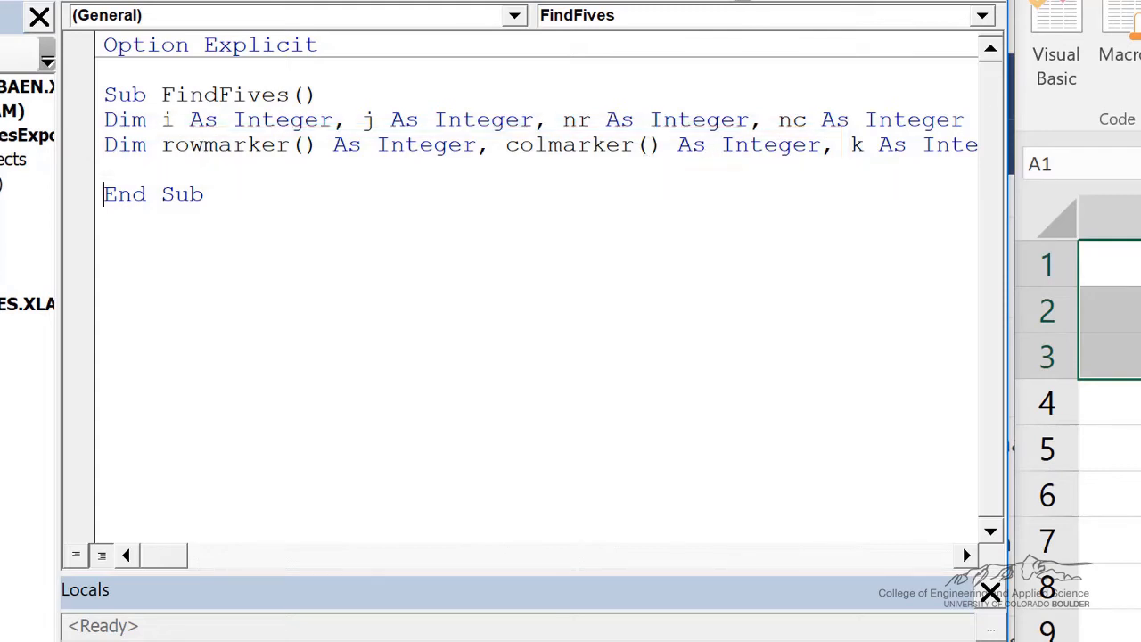
pyautogui.hscroll(3)
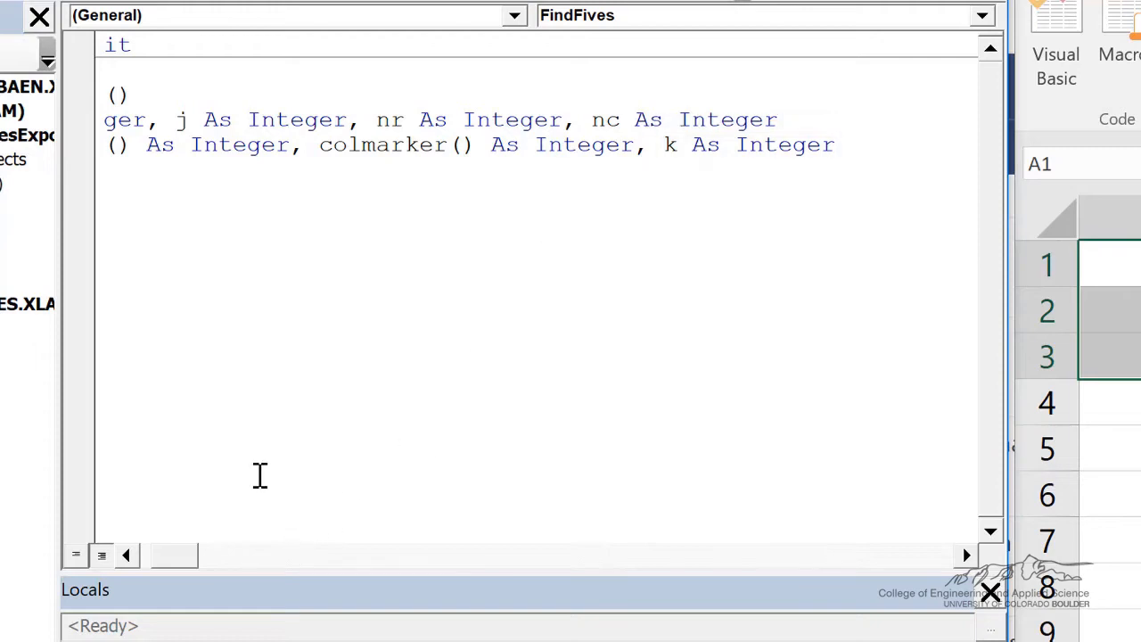
pyautogui.moveTo(168, 574)
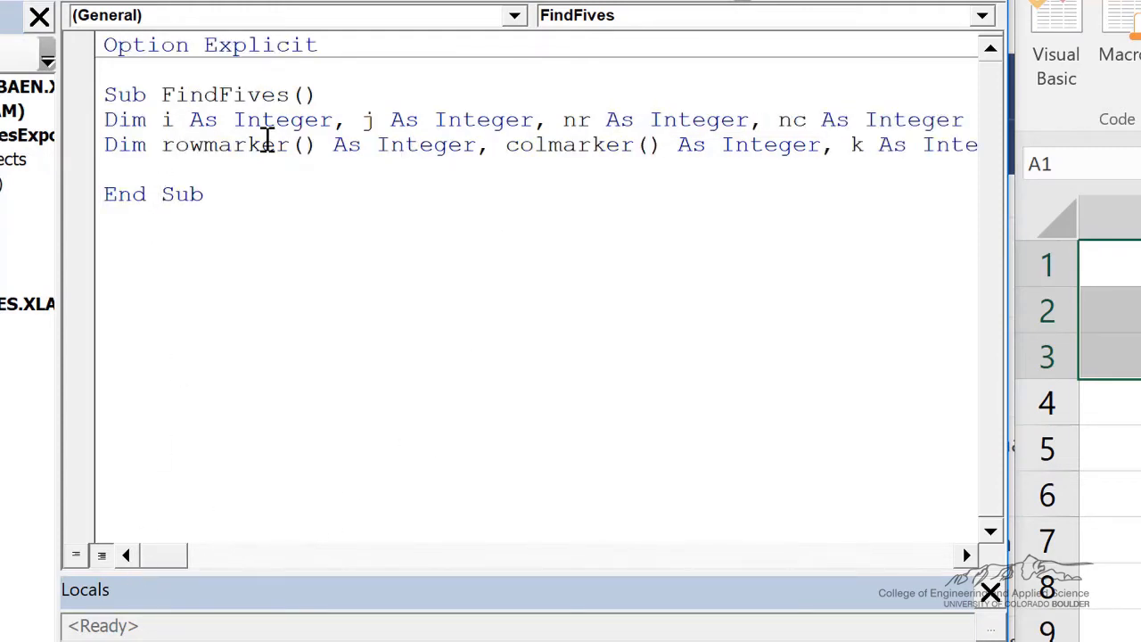
pyautogui.write('nr = Selection.Rows.Count')
pyautogui.write('nc = Selection.Columns.Count')
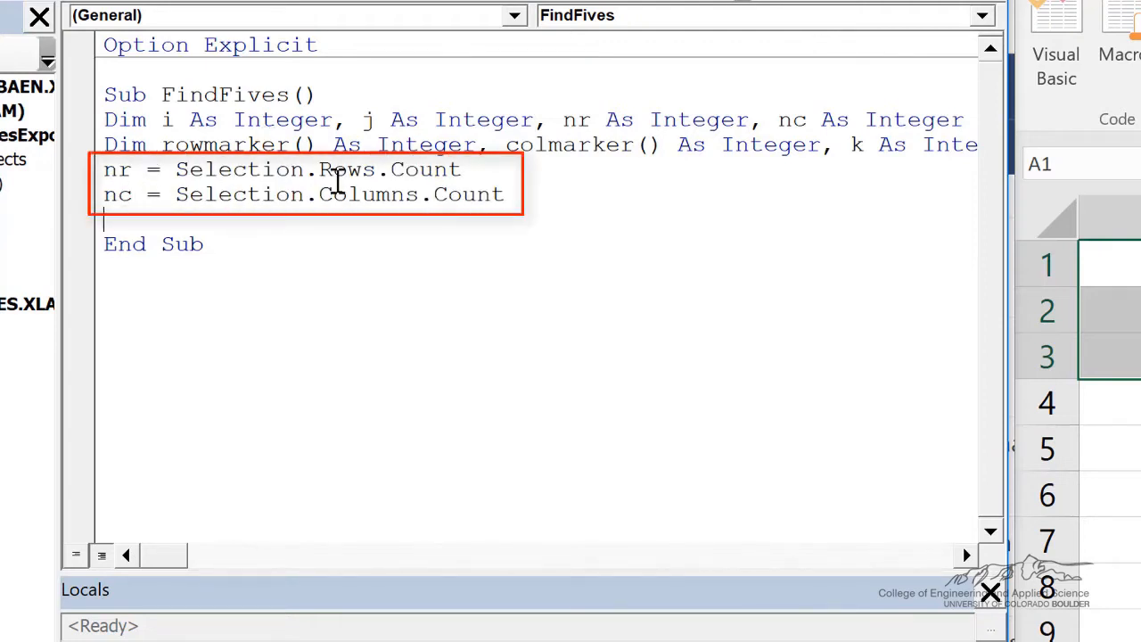
# Write For i = 1 To nr and For j = 1 To nc loops with their Next lines.
pyautogui.write('For i = 1 To nr')
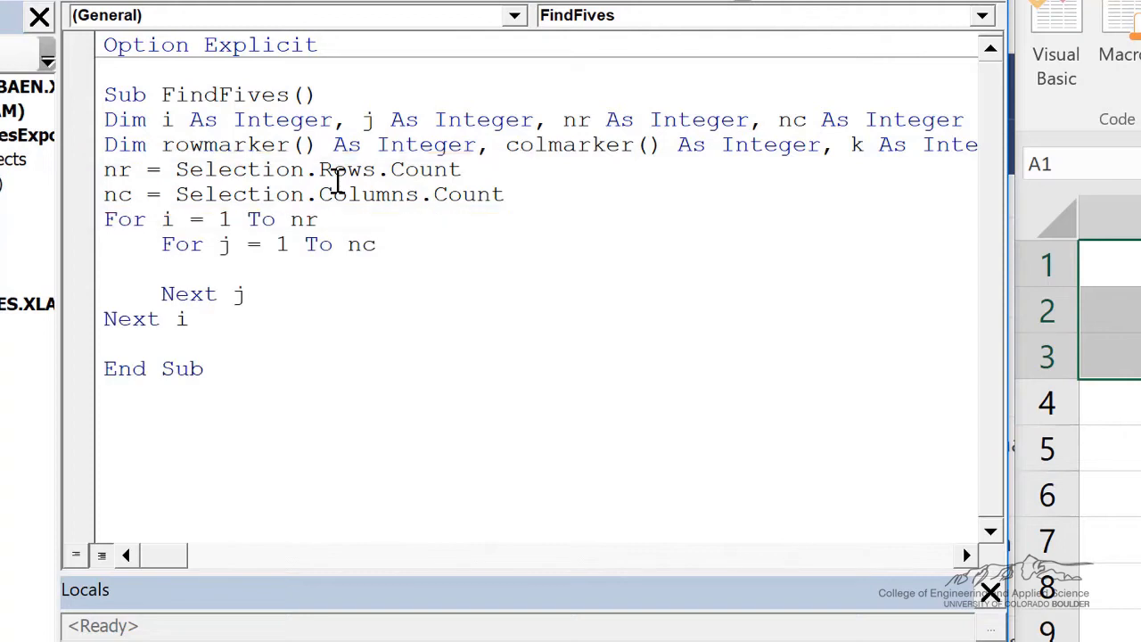
pyautogui.click(217, 269)
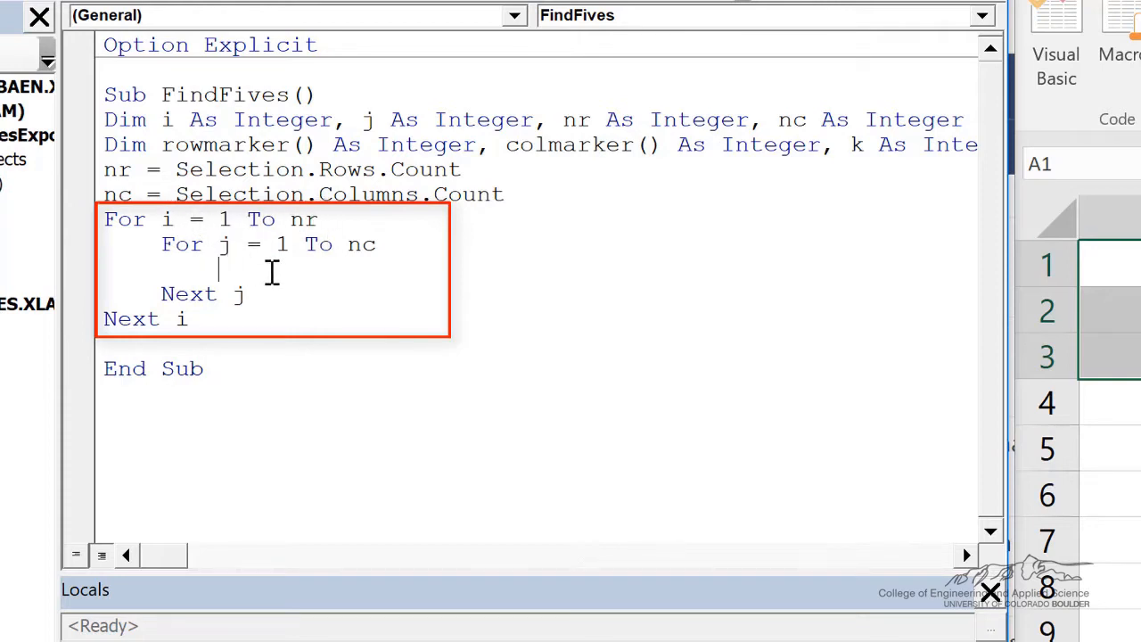
pyautogui.moveTo(53, 294)
pyautogui.write('k = k')
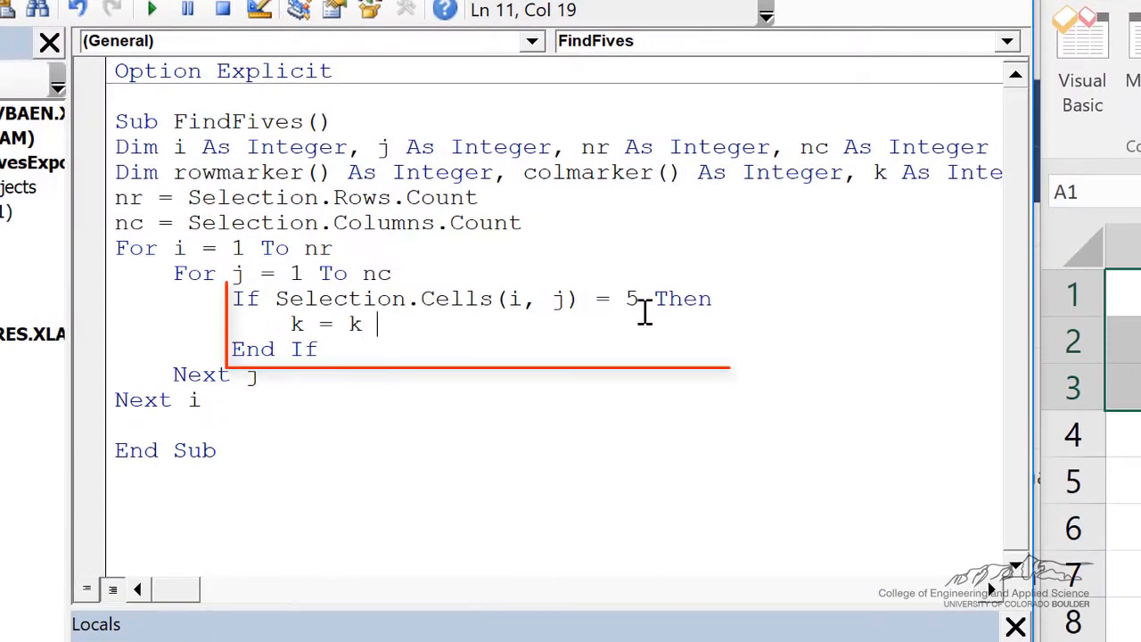
# Inside the loops, on a 5 increment k, ReDim Preserve both marker arrays and store rowmarker(k) = i.
pyautogui.write('+ 1')
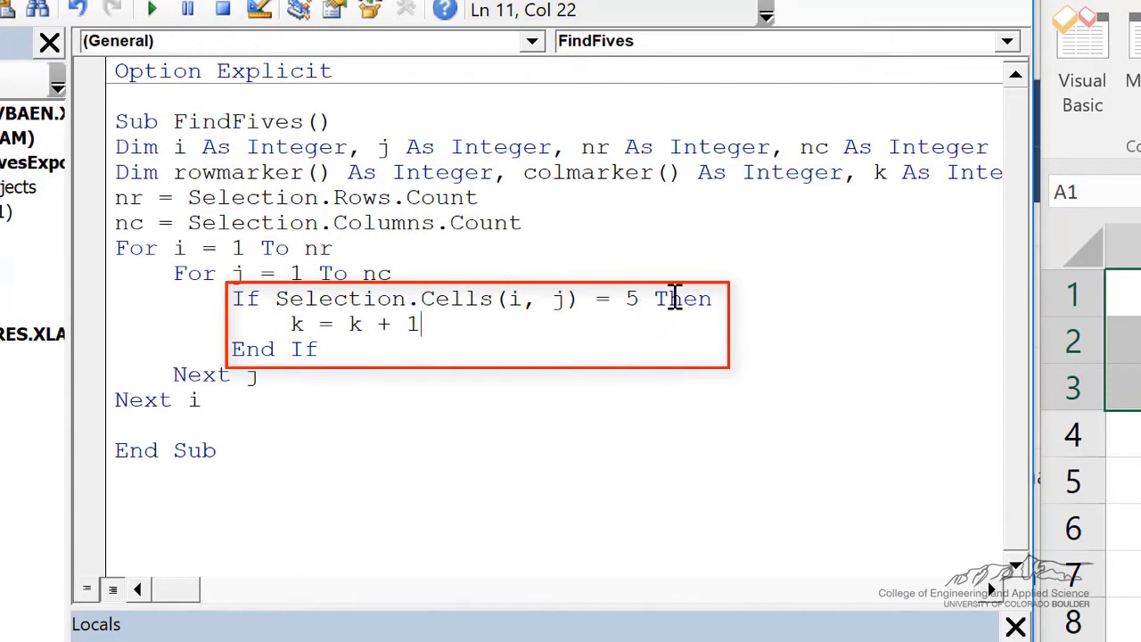
pyautogui.moveTo(389, 324)
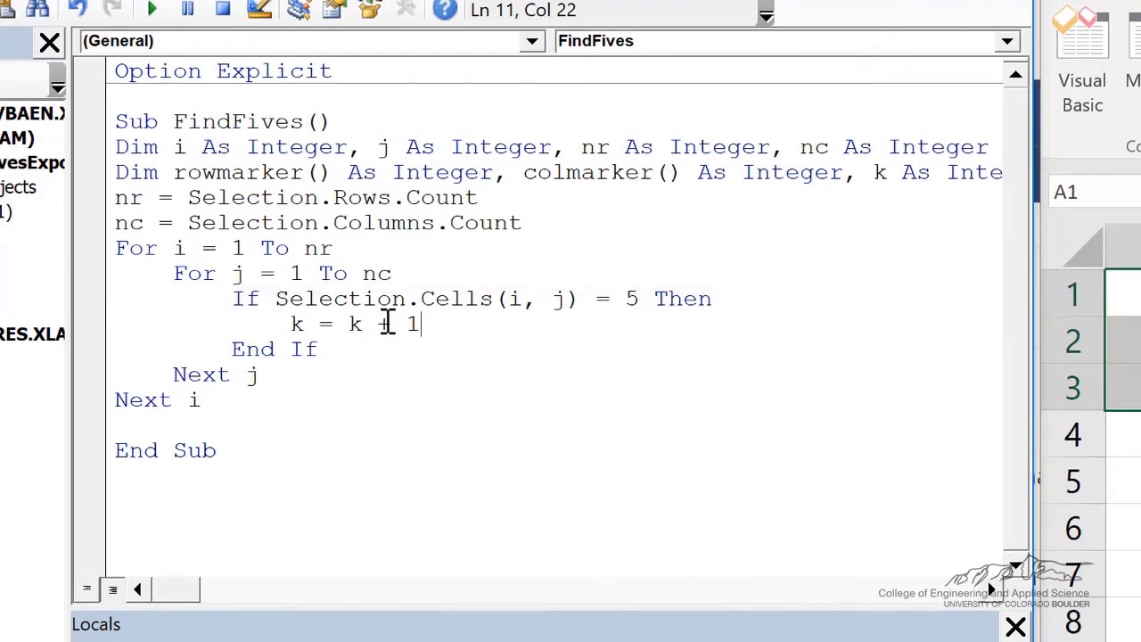
pyautogui.write('ReDim Preserve rowmarker(k) As Integer')
pyautogui.write('ReDim Preserve colmarker(k) As Integer')
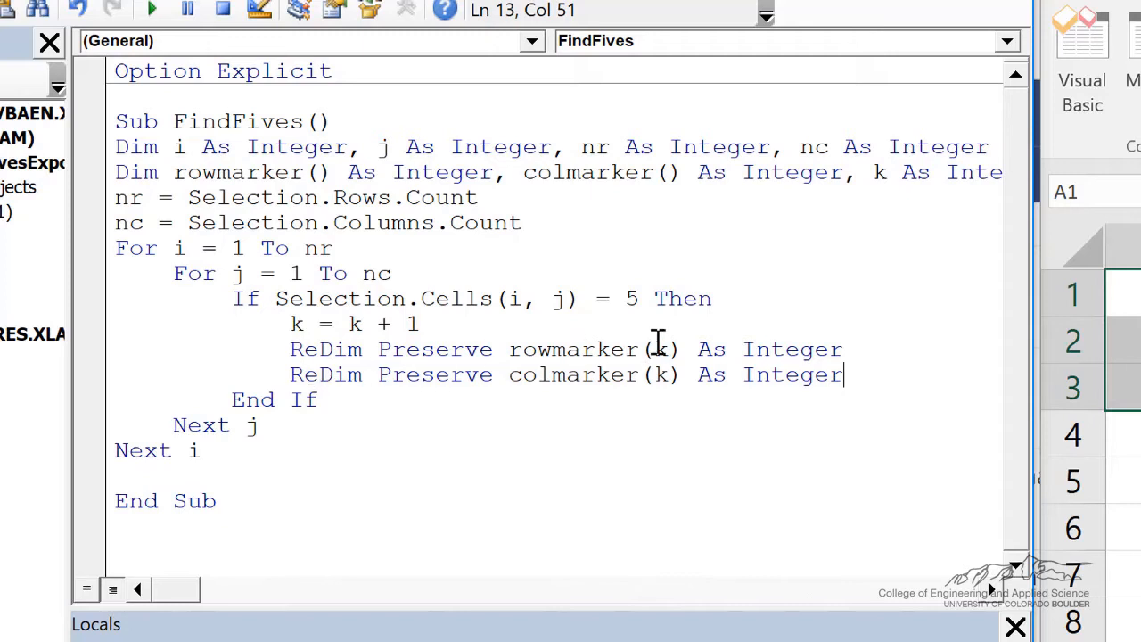
pyautogui.moveTo(639, 320)
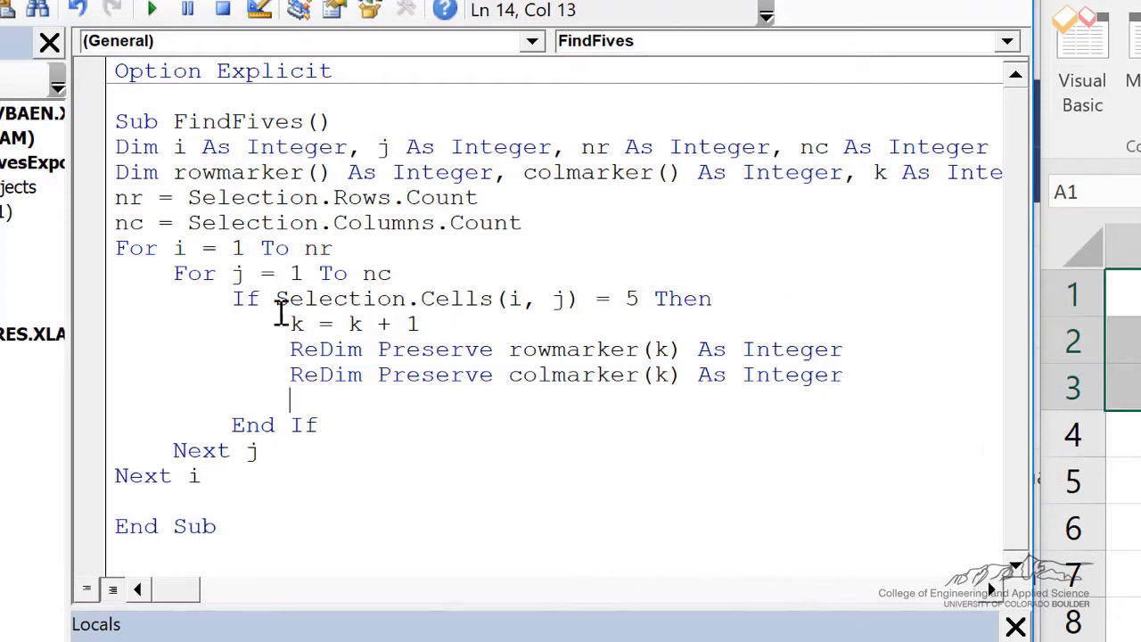
pyautogui.moveTo(544, 375)
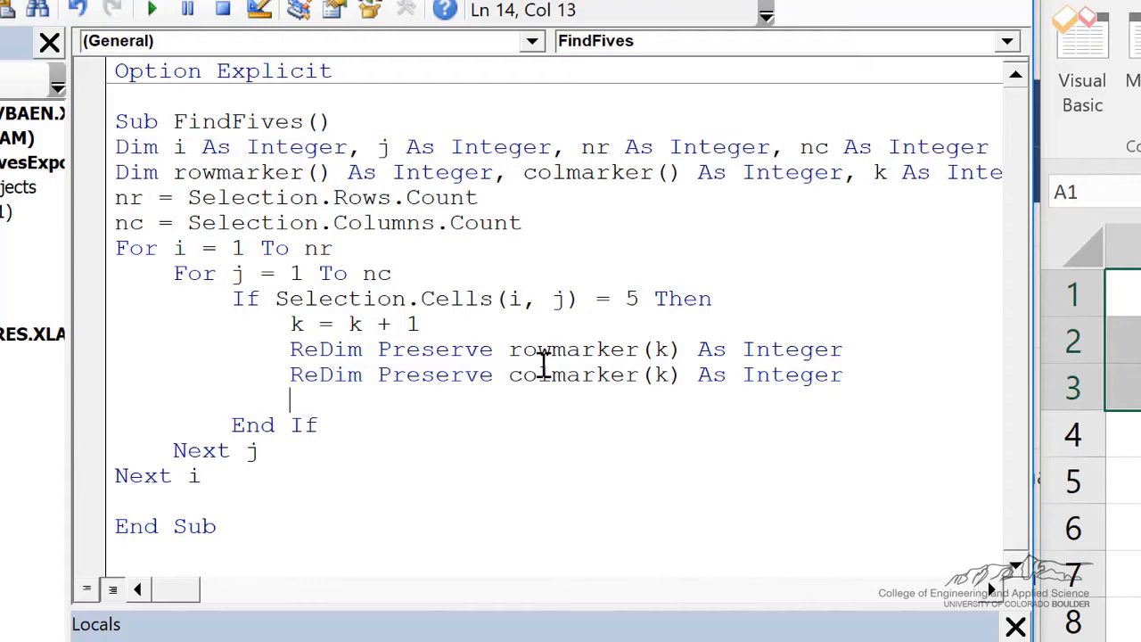
pyautogui.moveTo(425, 383)
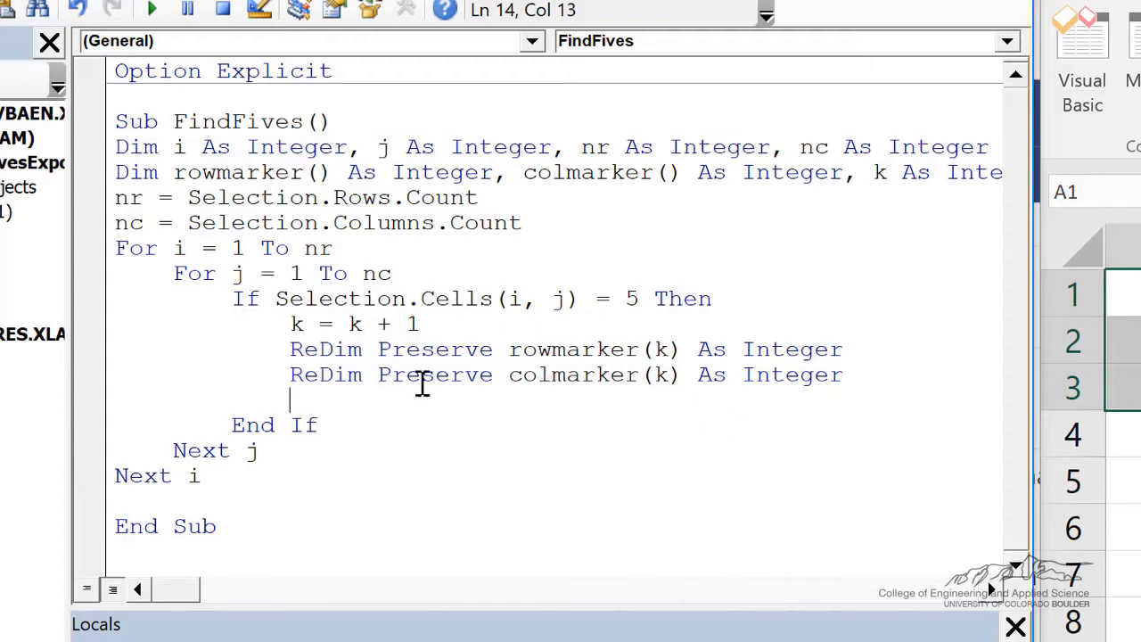
pyautogui.write('rowmarker(k) = i')
pyautogui.write('colmarker(k) = j')
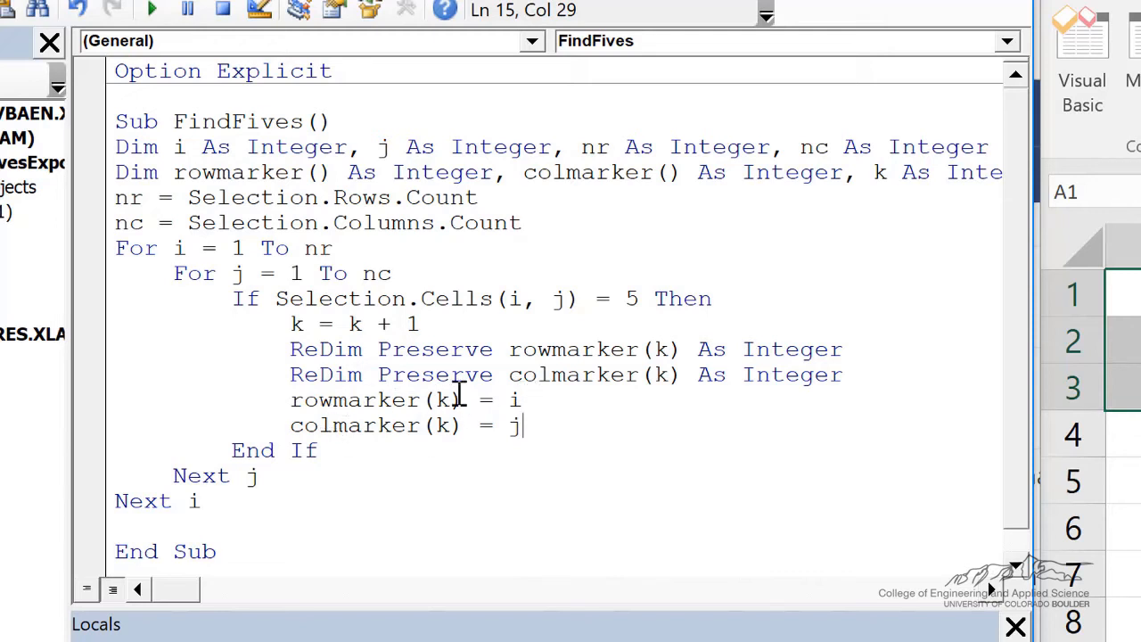
pyautogui.moveTo(551, 421)
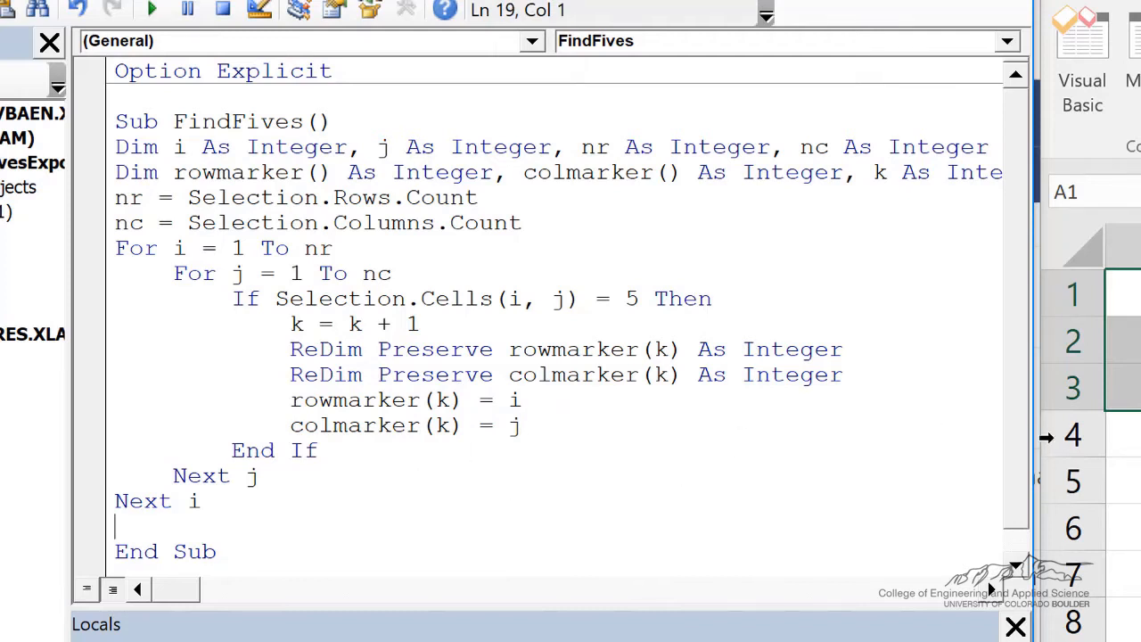
# After Next i, add If k <> 0 with a found-at-least-one-5 MsgBox, else a sorry message.
pyautogui.scroll(-3)
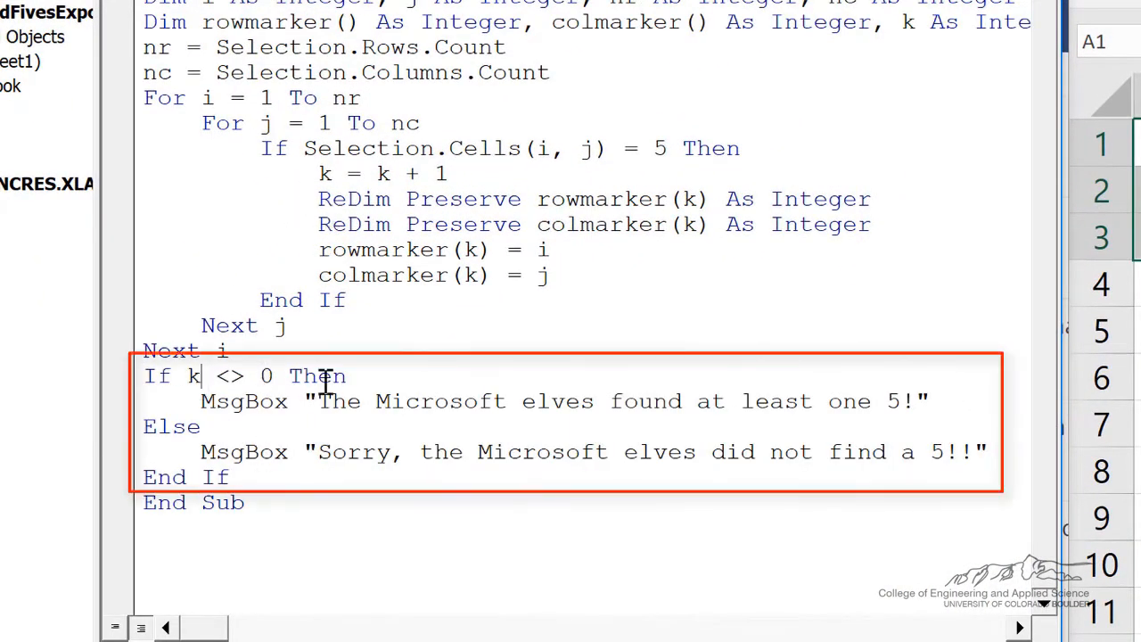
pyautogui.moveTo(835, 426)
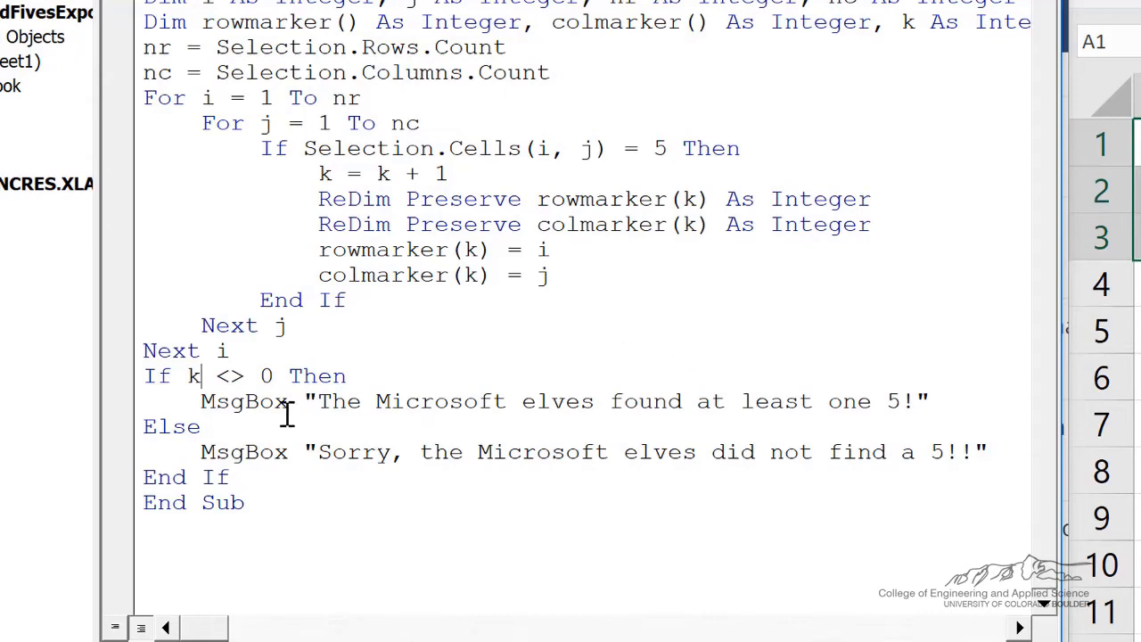
pyautogui.press('Enter')
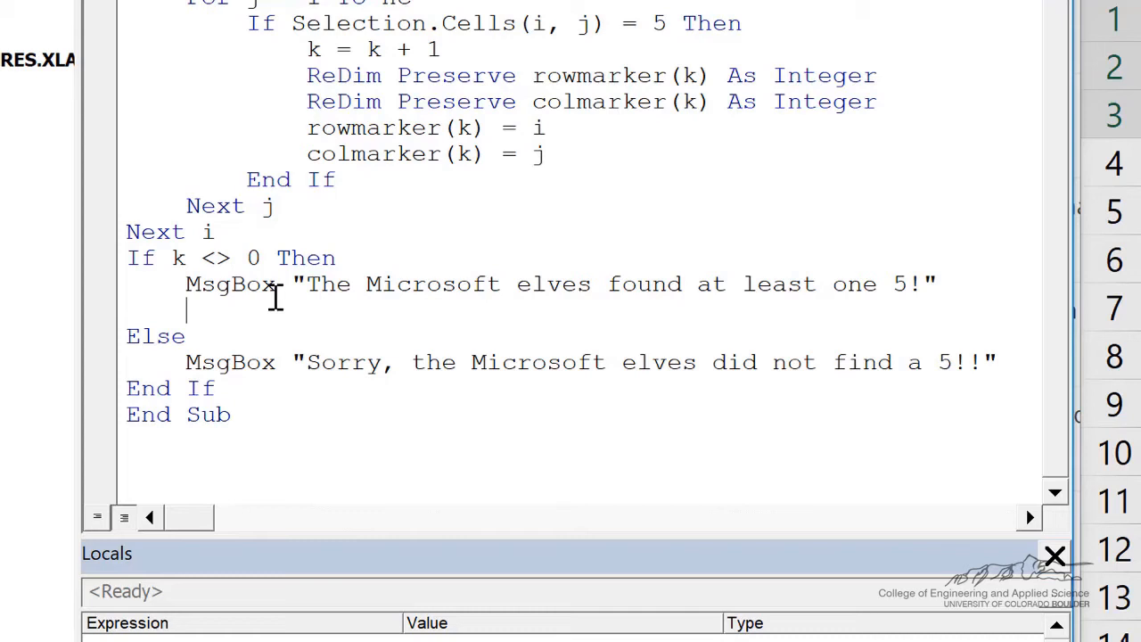
# Set UserRange = Application.InputBox prompting "Select cell", Title "Export Range", Type 8.
pyautogui.write('Set UserRange = Application.InputBox(Prompt:="Select cell", Title:="Export Range", Type:=8)')
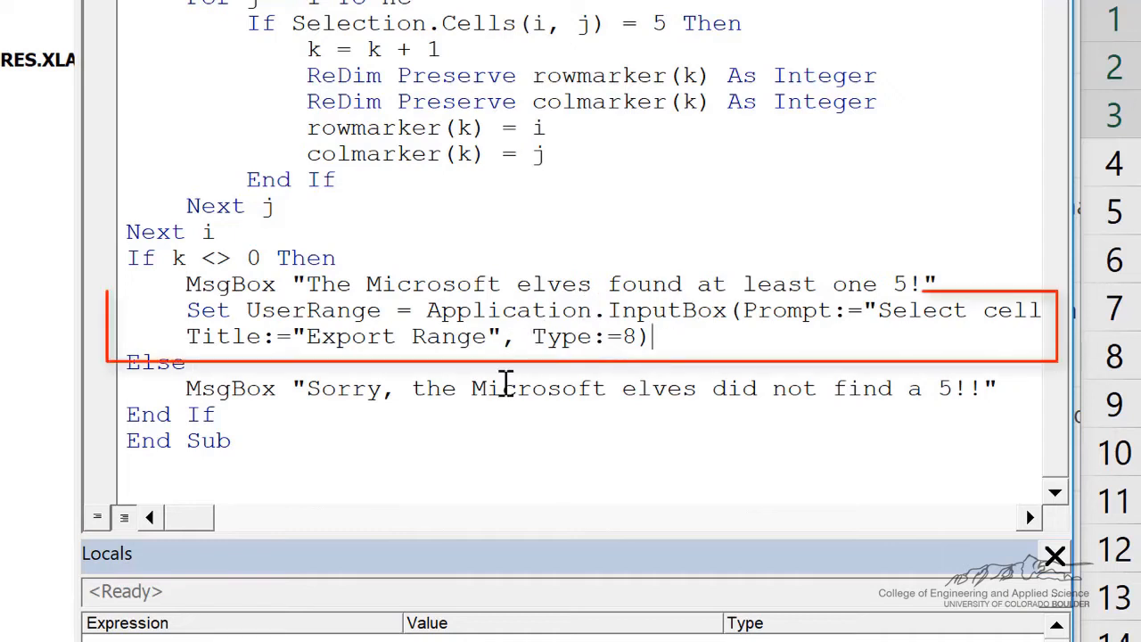
pyautogui.hscroll(3)
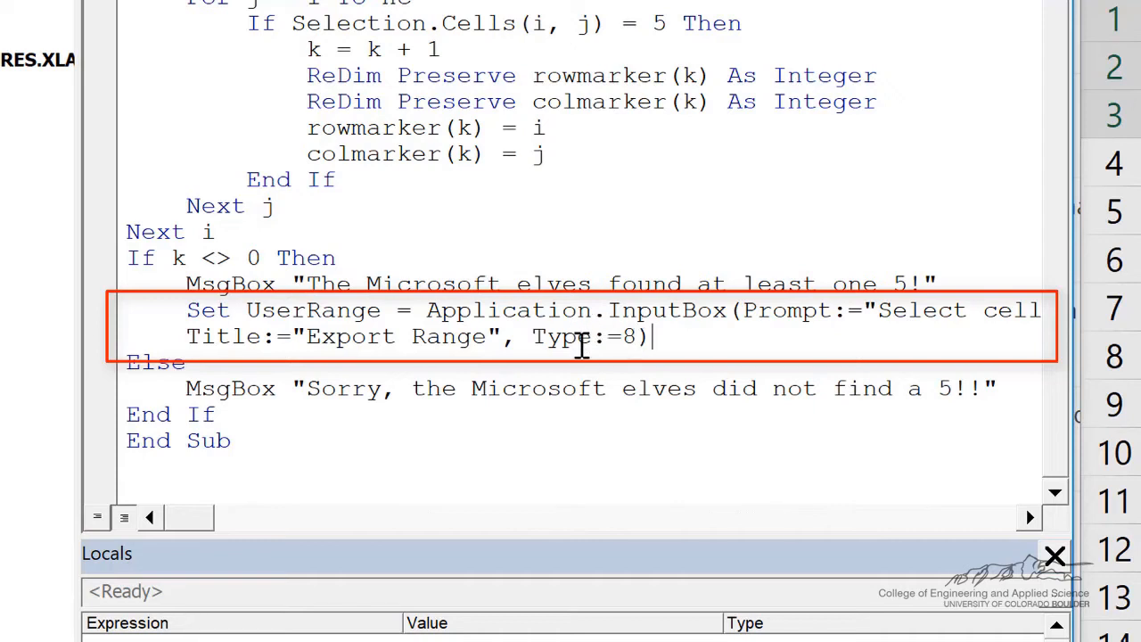
pyautogui.moveTo(535, 337)
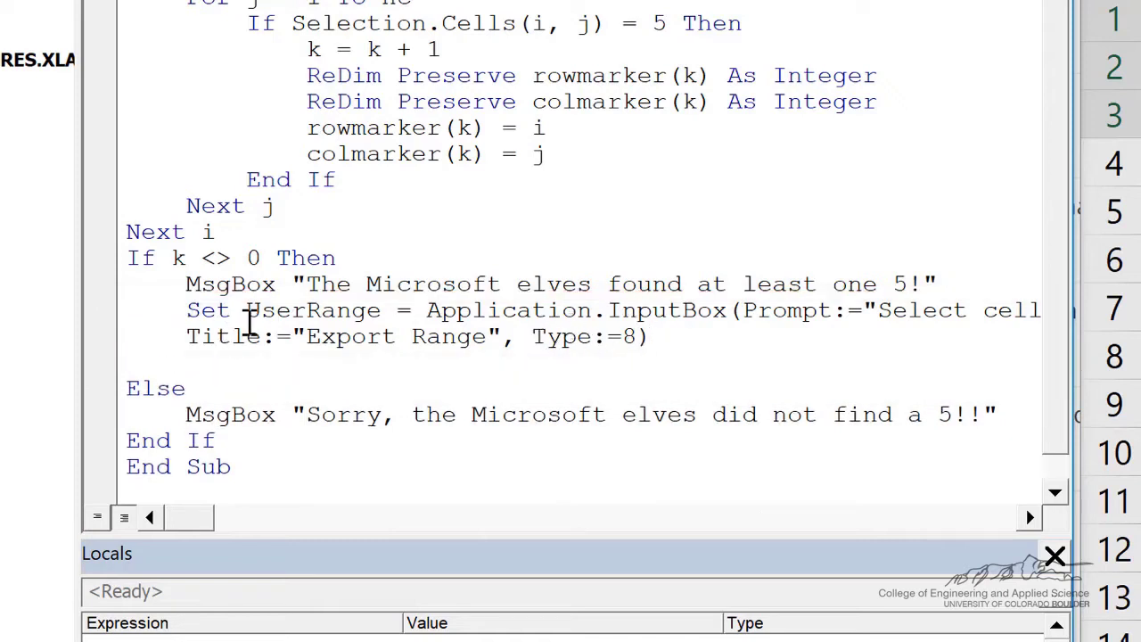
pyautogui.moveTo(306, 310)
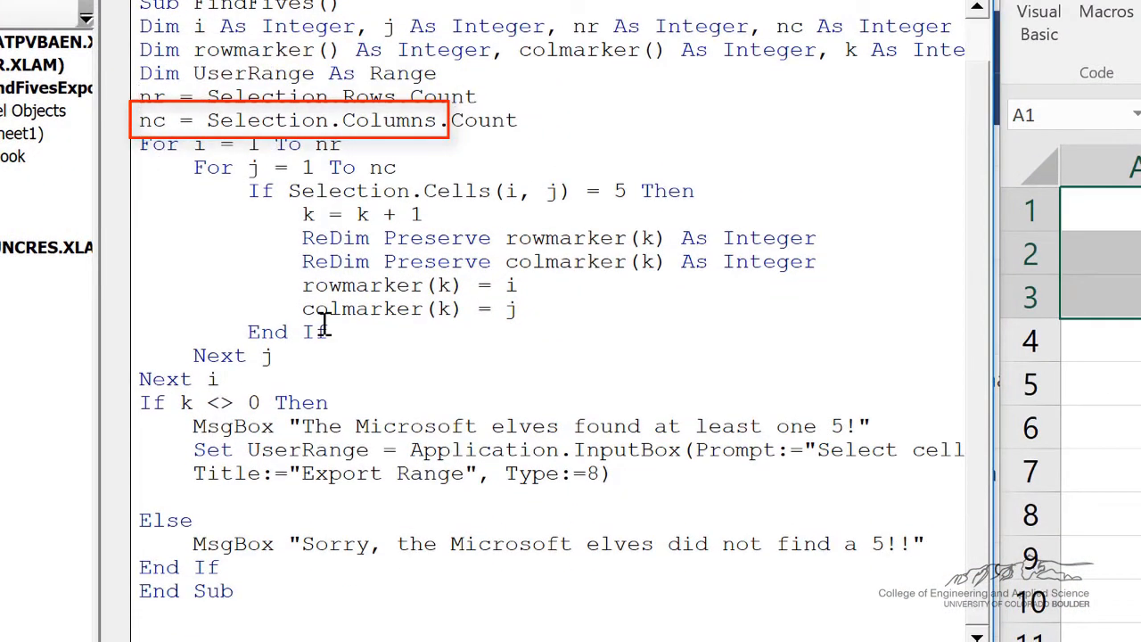
# Add UserRange.Select and write the found-5s heading into ActiveCell.
pyautogui.write('UserRange.Select')
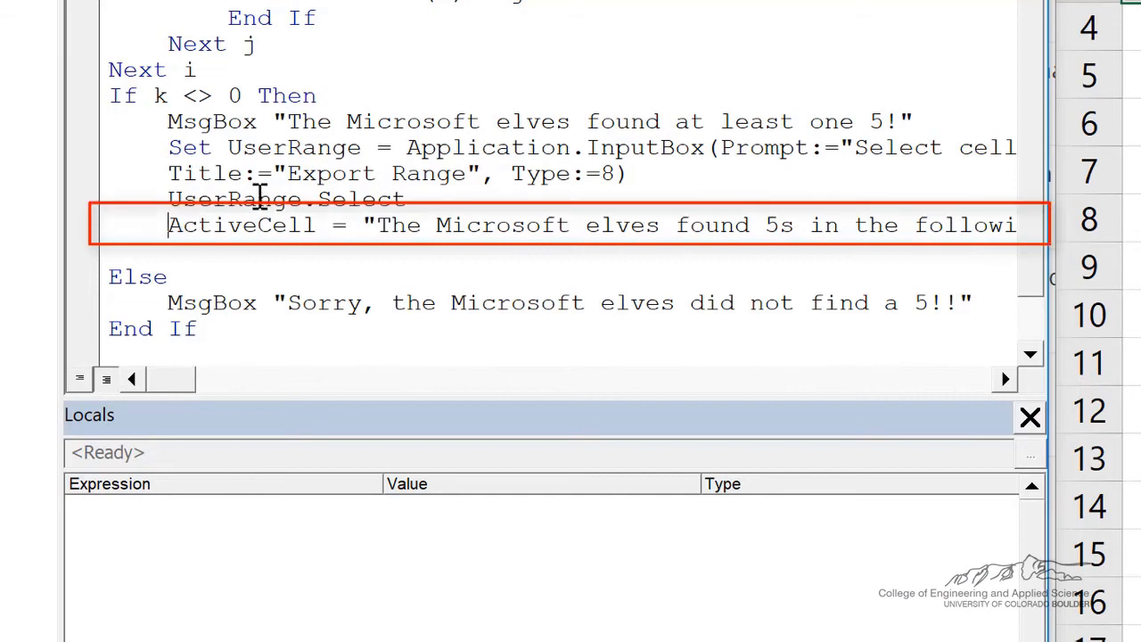
pyautogui.moveTo(271, 224)
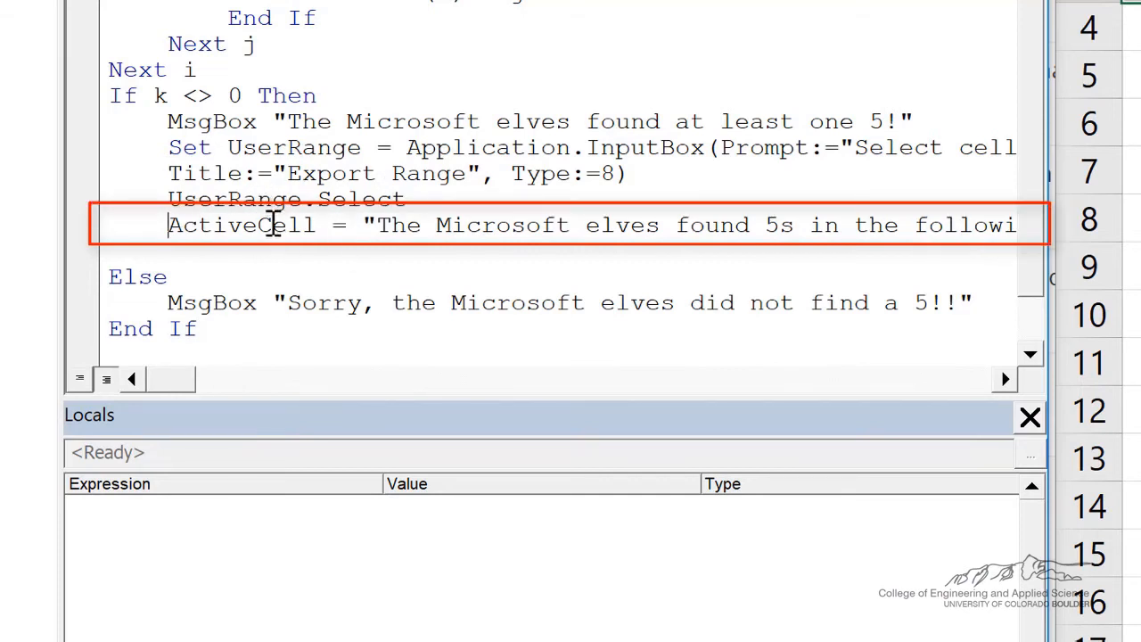
pyautogui.moveTo(195, 399)
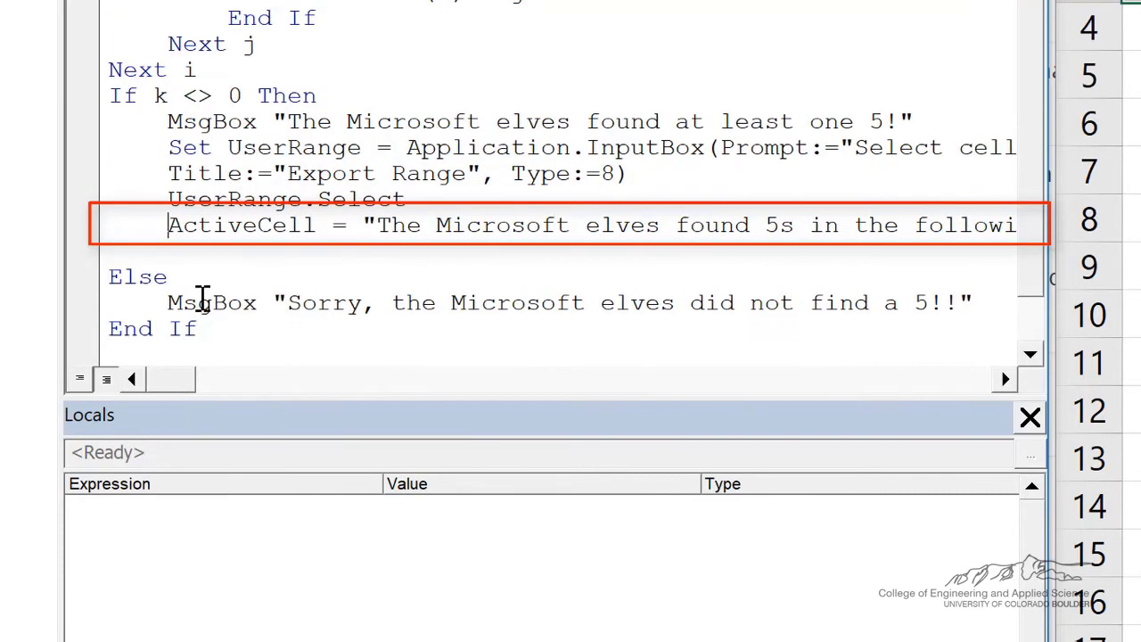
# Write "Row Index" at ActiveCell.Offset(1, 0) and "Column Index" at Offset(1, 1).
pyautogui.write('ActiveCell.Offset(1, 0) = "Row Index"')
pyautogui.write('ActiveCell.Offset(1, 1) = "Column Index"')
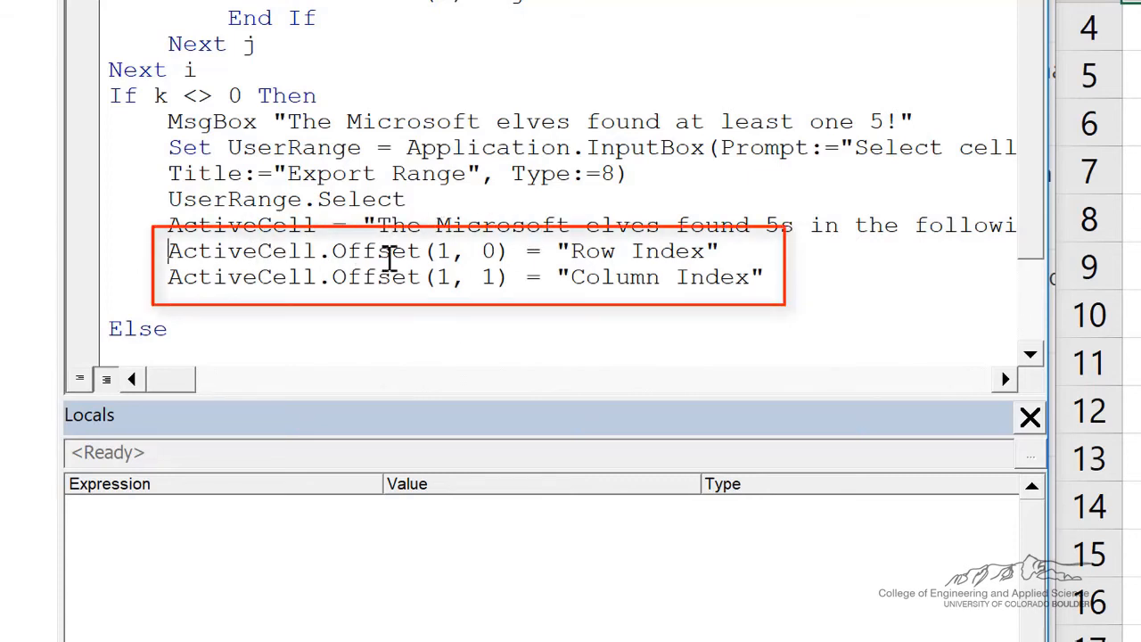
pyautogui.moveTo(749, 225)
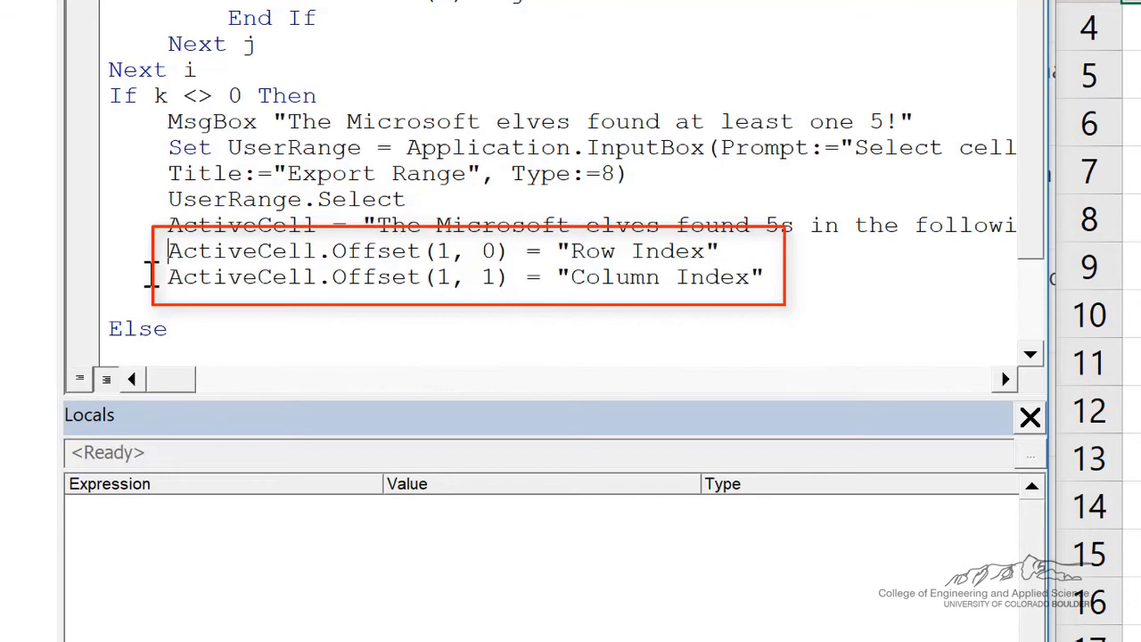
pyautogui.moveTo(546, 289)
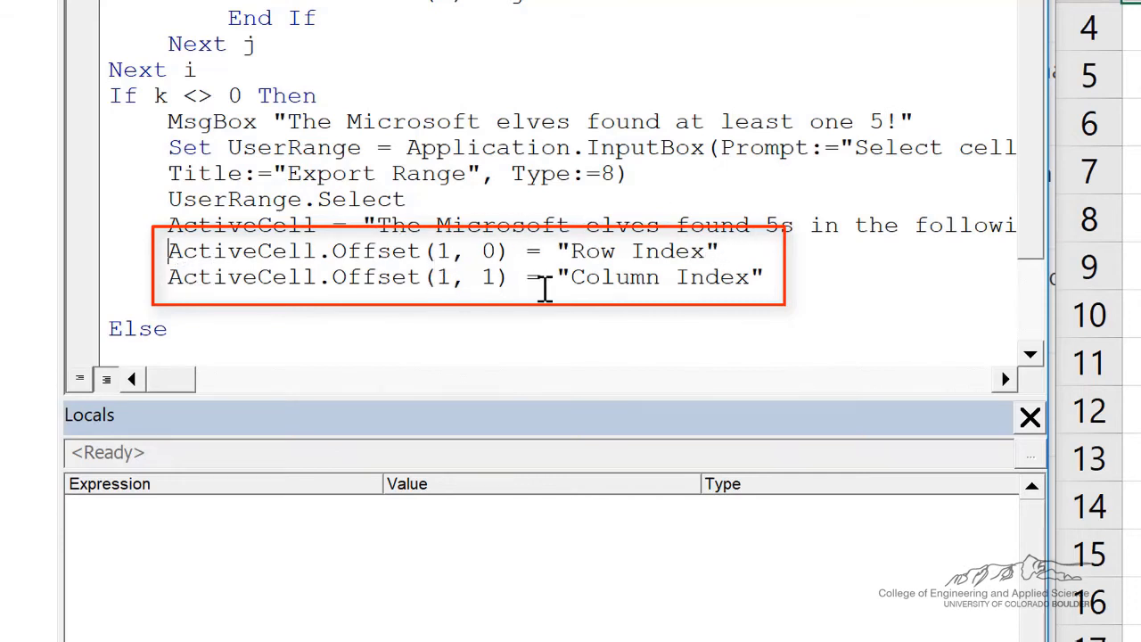
pyautogui.moveTo(660, 307)
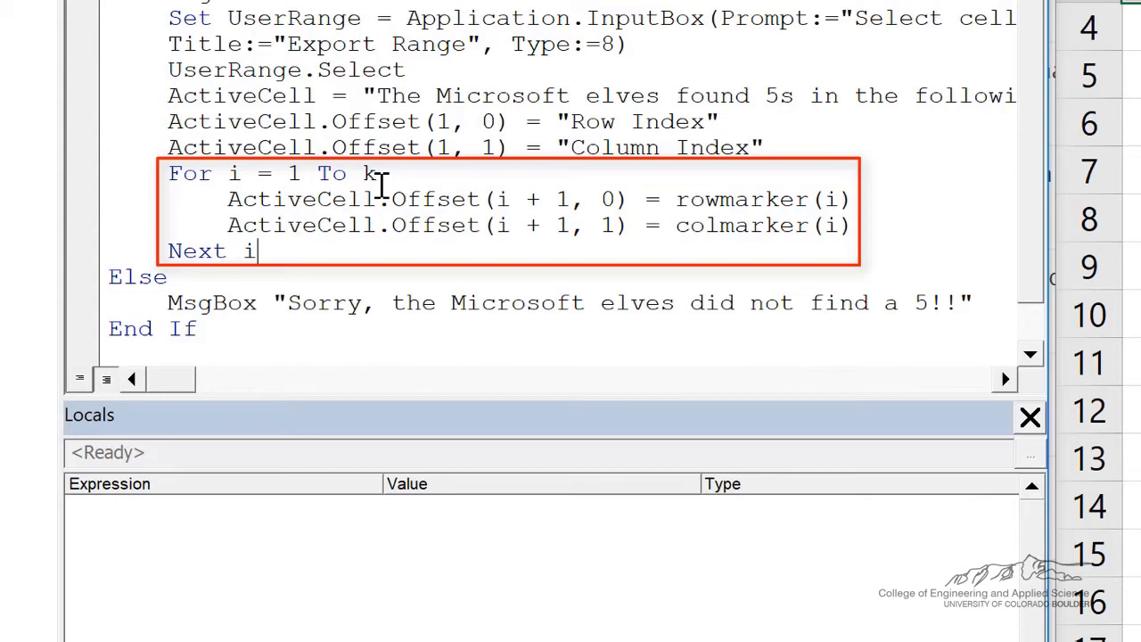
pyautogui.moveTo(481, 199)
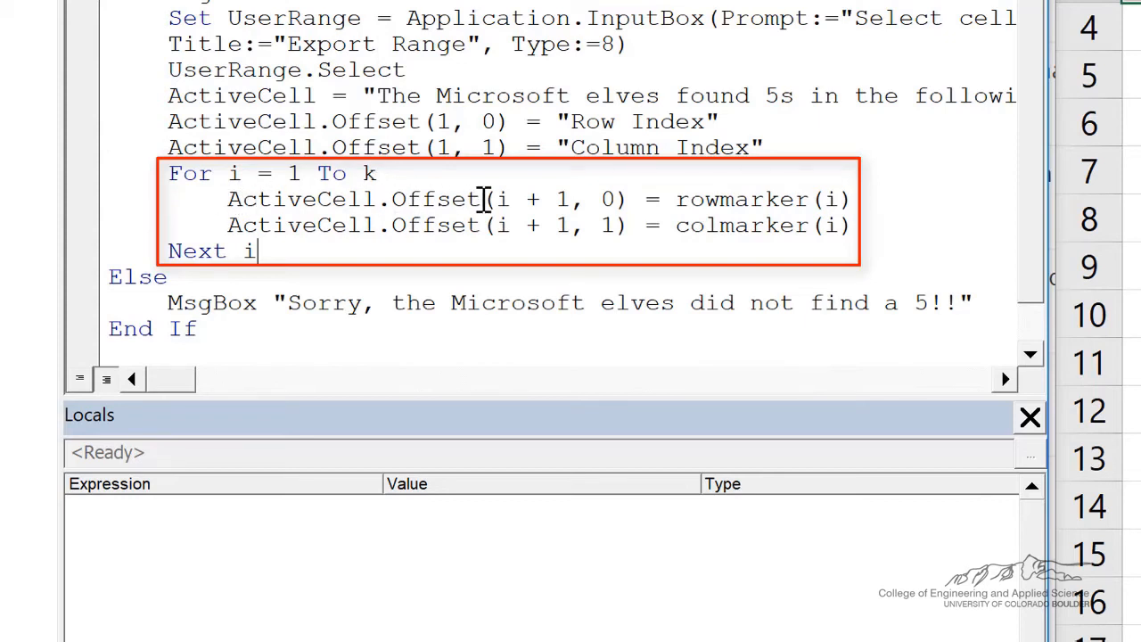
pyautogui.moveTo(567, 182)
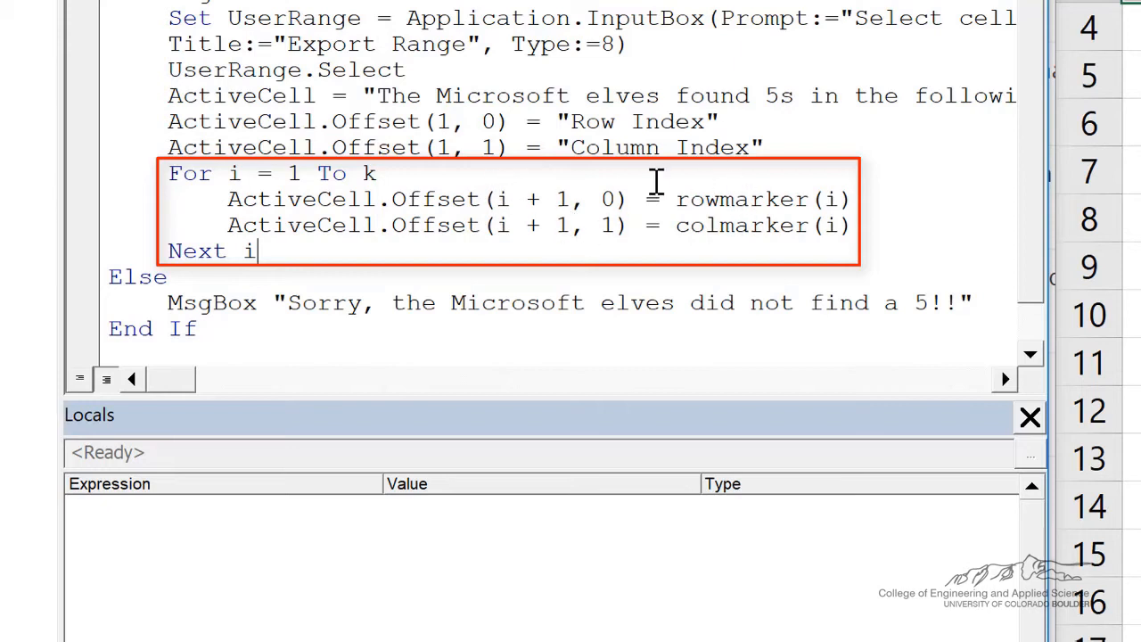
pyautogui.moveTo(685, 200)
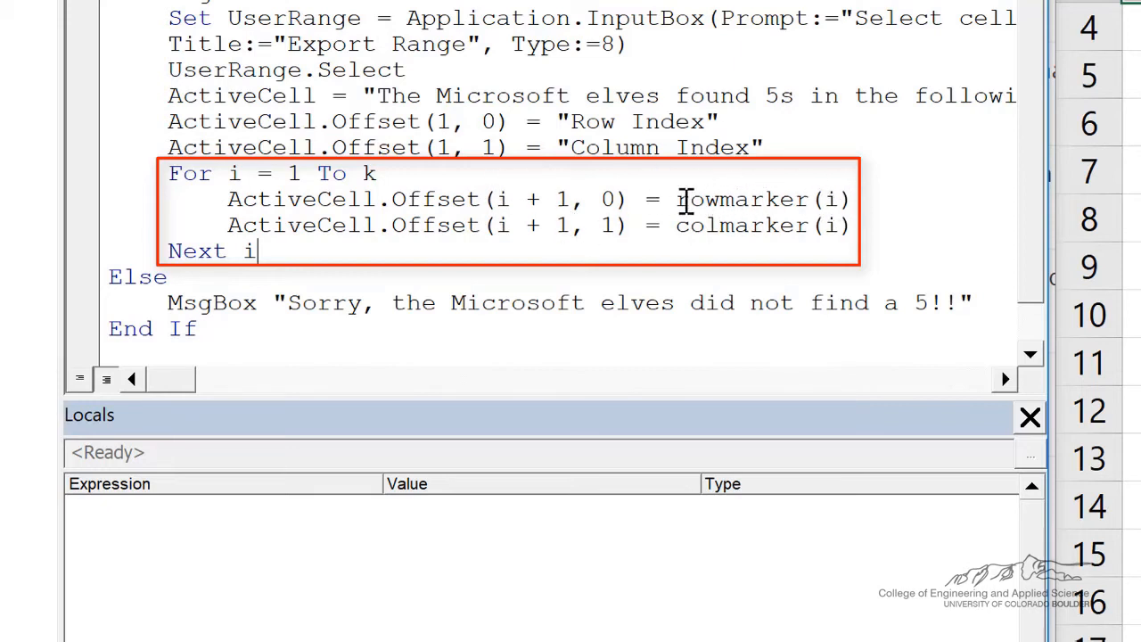
pyautogui.moveTo(562, 199)
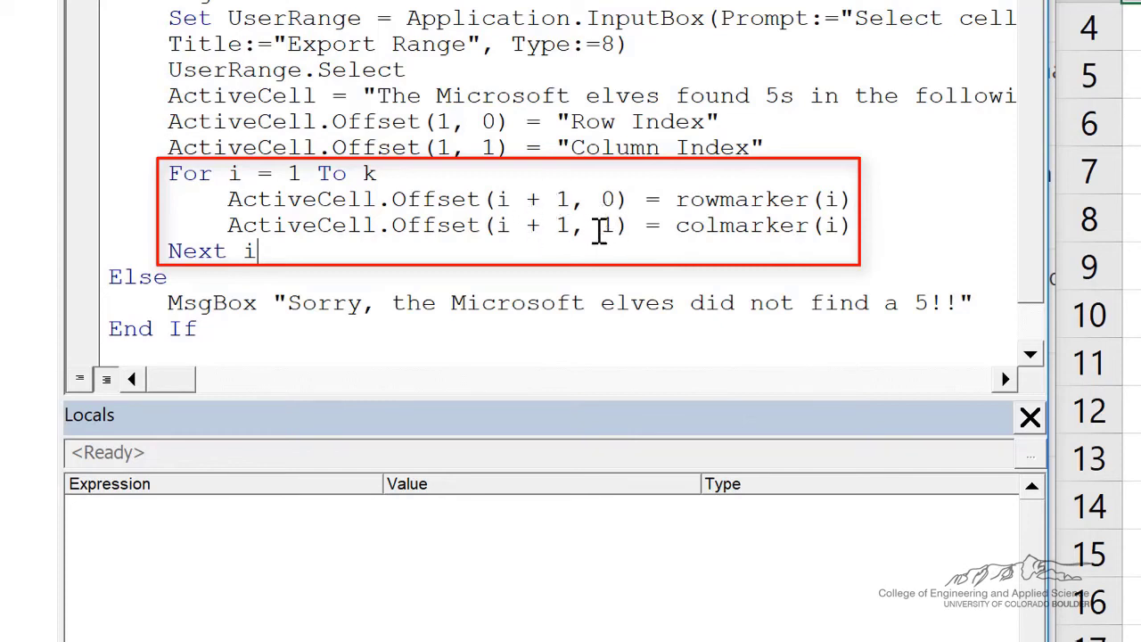
pyautogui.moveTo(765, 225)
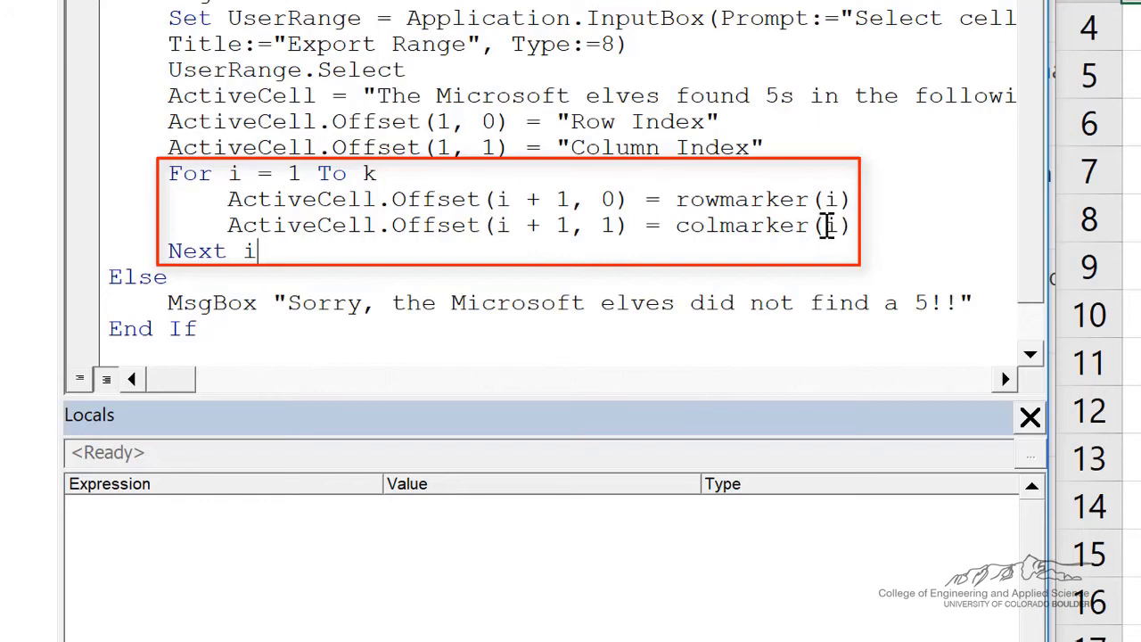
pyautogui.moveTo(500, 187)
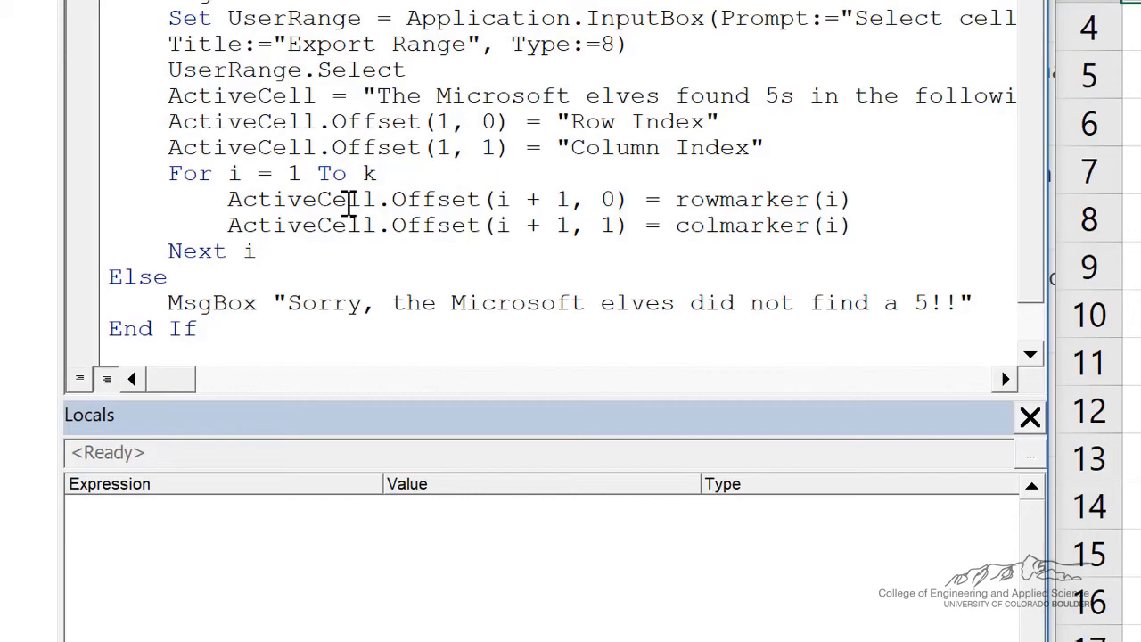
pyautogui.moveTo(337, 55)
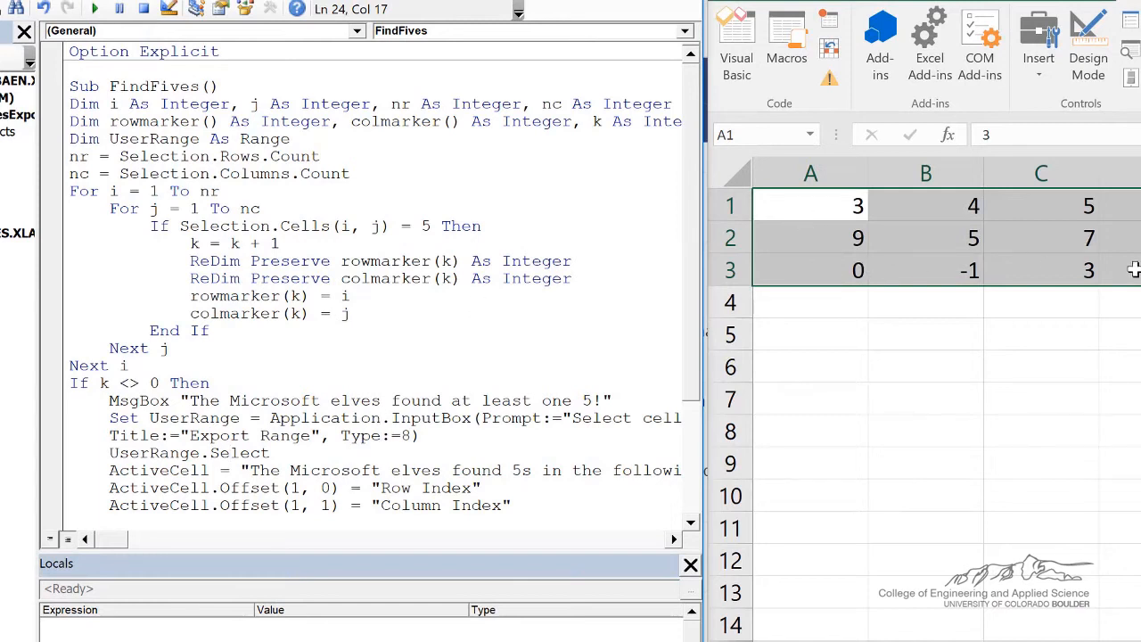
# Step through FindFives with F8 until the first 5 sets k to 1 and resizes both arrays.
pyautogui.click(253, 225)
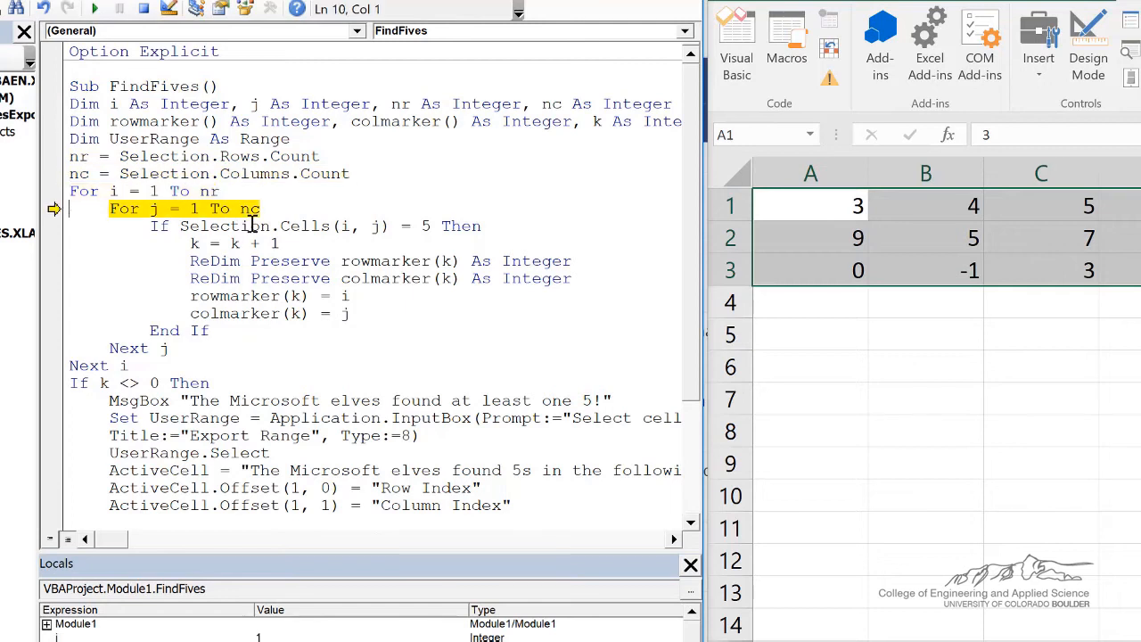
pyautogui.press('F8')
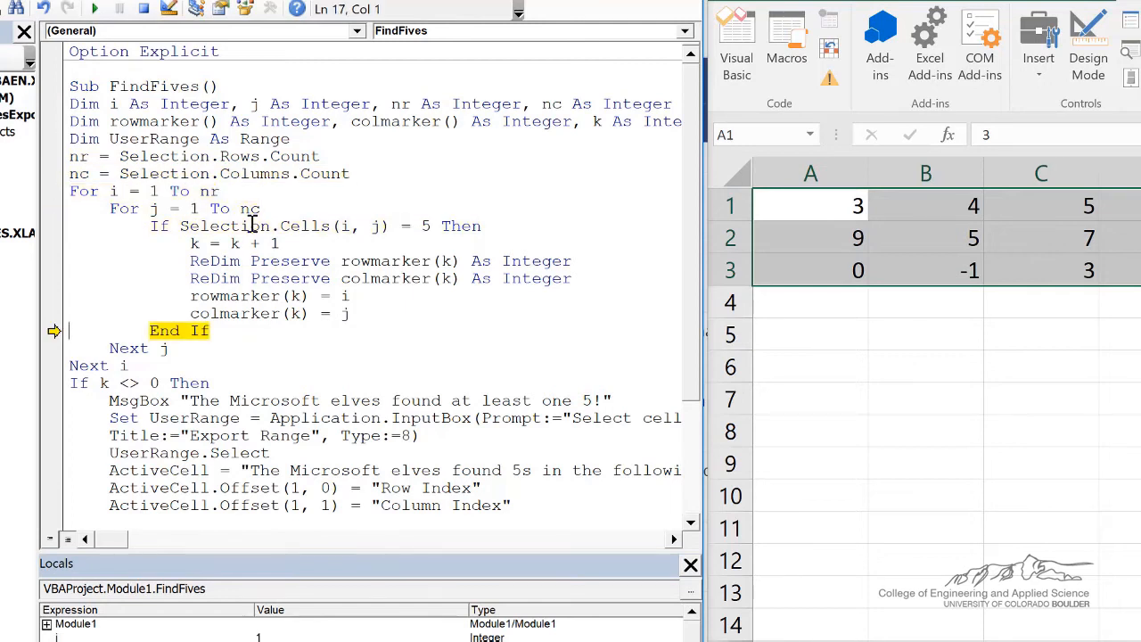
pyautogui.press('F8')
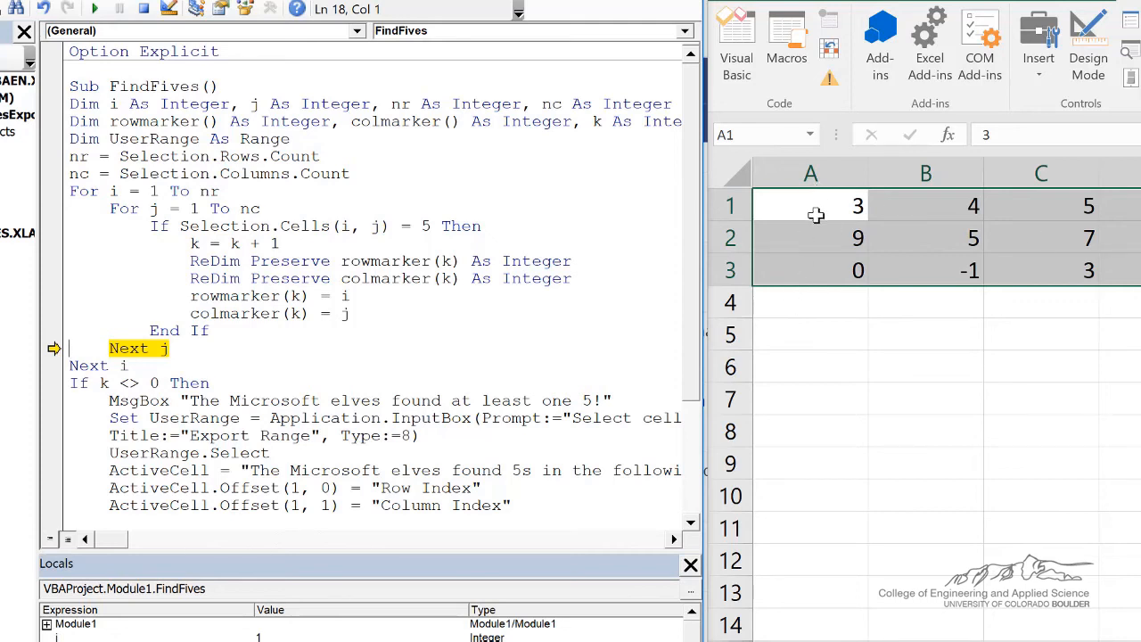
pyautogui.moveTo(731, 185)
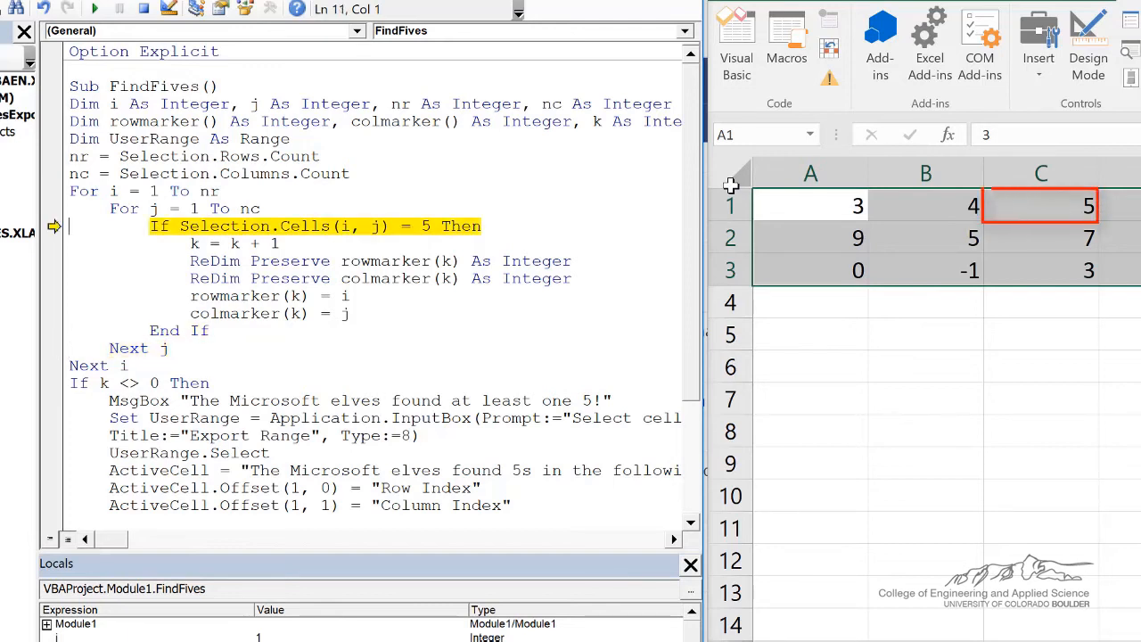
pyautogui.press('F8')
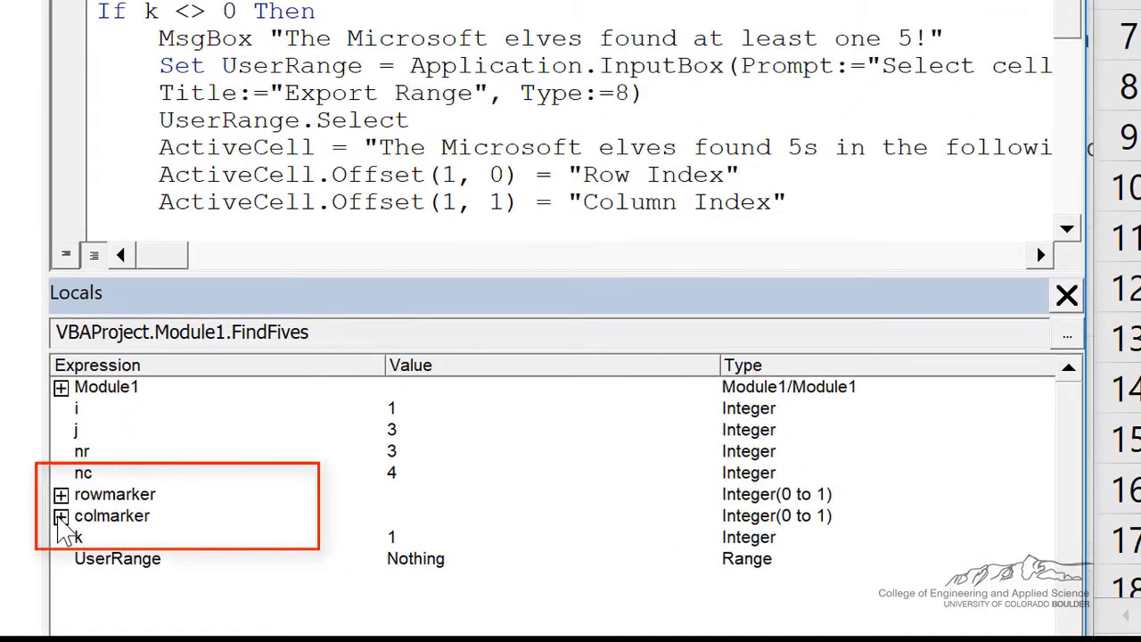
# Expand rowmarker and colmarker in the Locals window to show their entries.
pyautogui.click(61, 496)
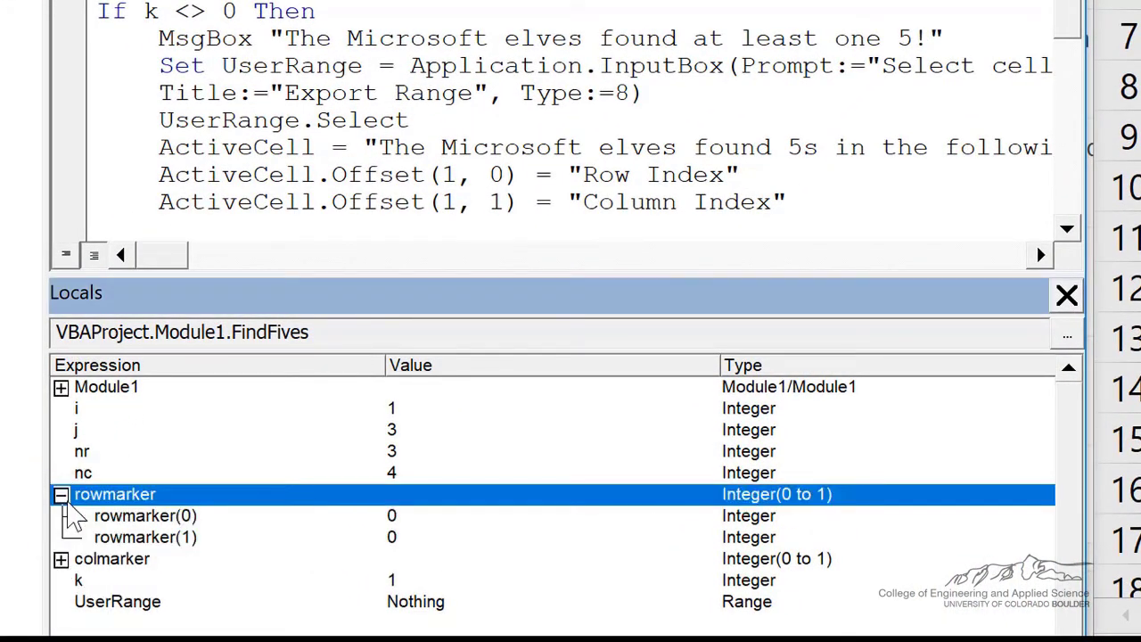
pyautogui.click(61, 558)
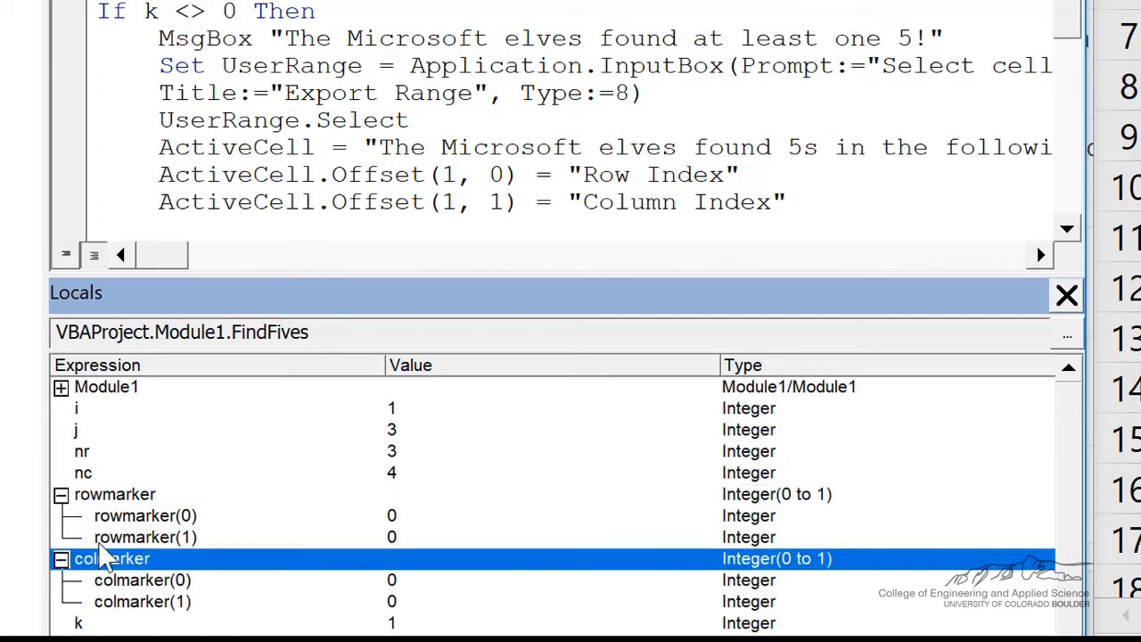
pyautogui.moveTo(384, 527)
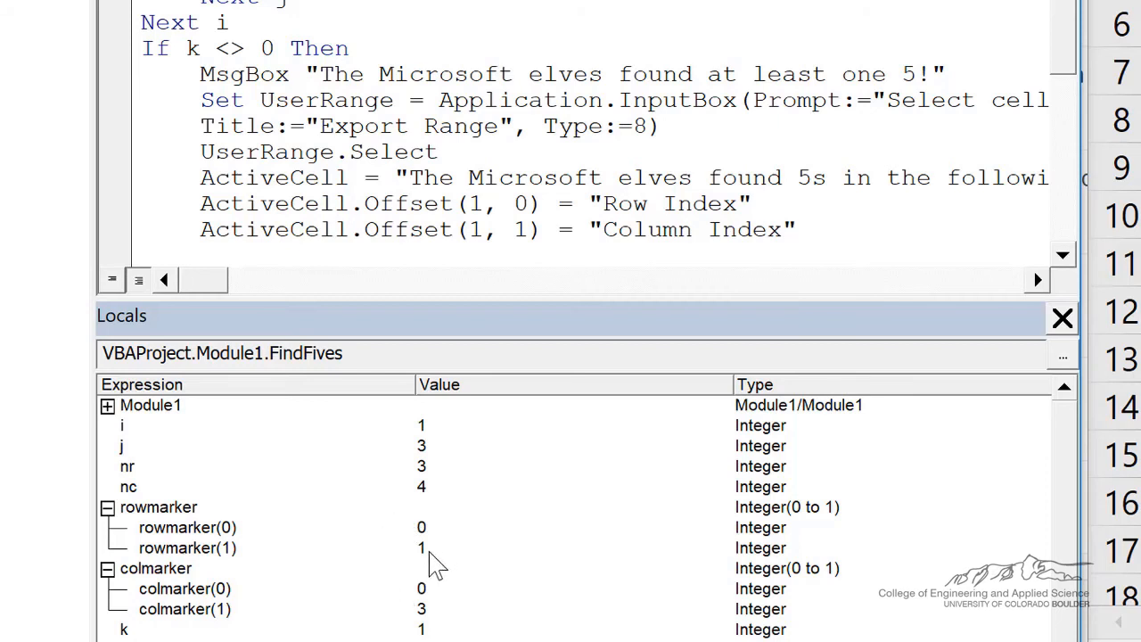
pyautogui.moveTo(199, 609)
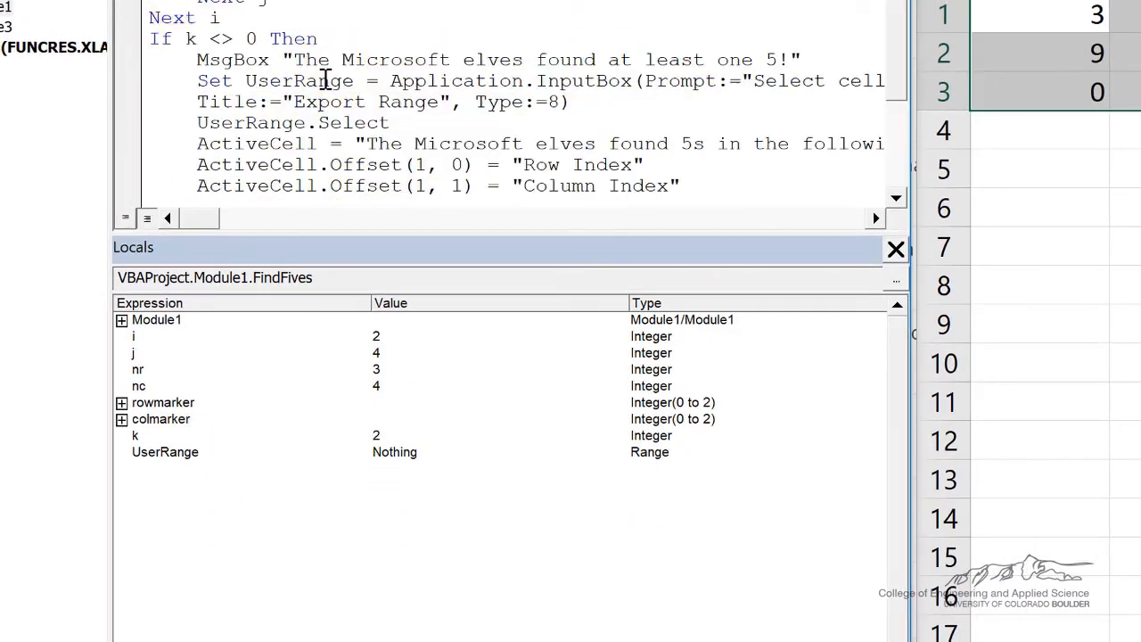
# Run the macro to the 'found at least one 5' message and acknowledge it, reaching the Export Range prompt.
pyautogui.press('F8')
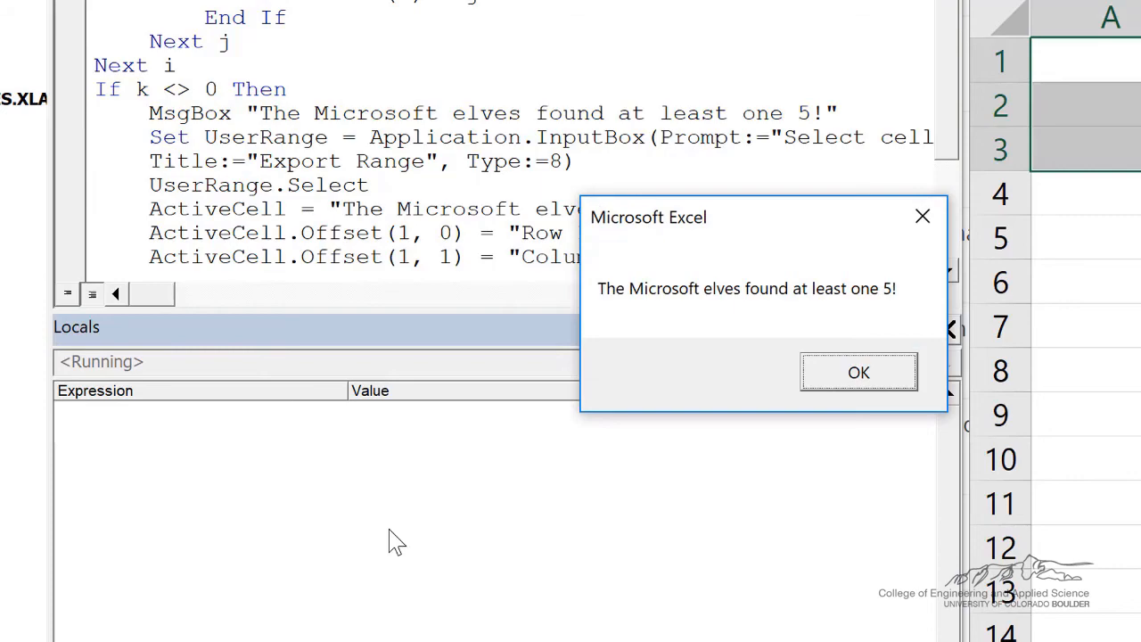
pyautogui.click(859, 372)
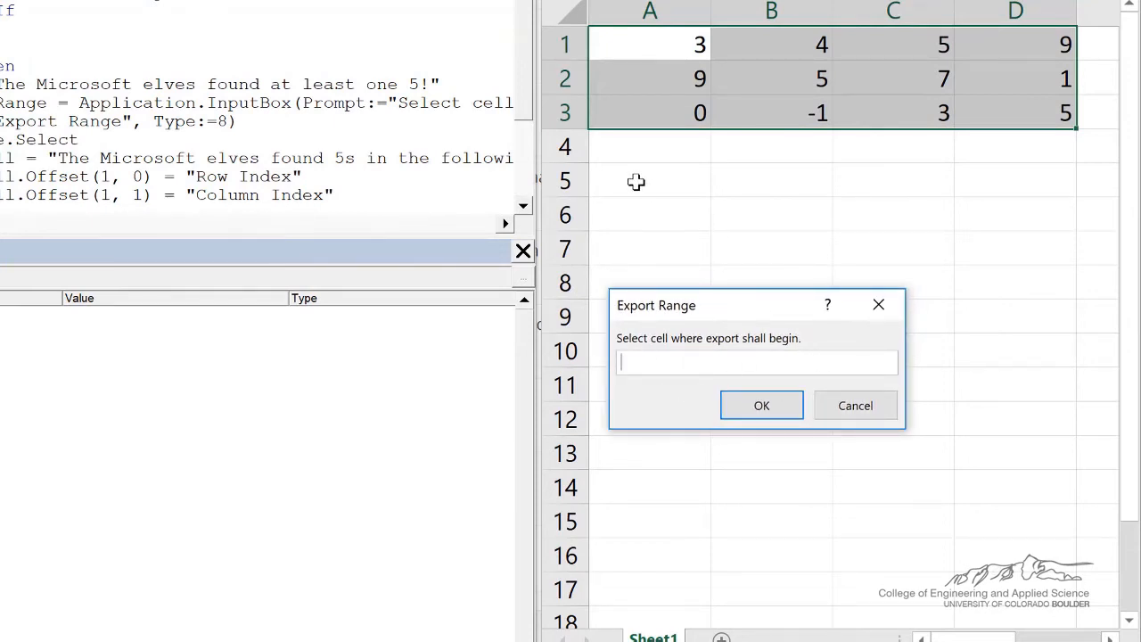
# Choose cell A5 as the export start in the Export Range input box.
pyautogui.click(649, 180)
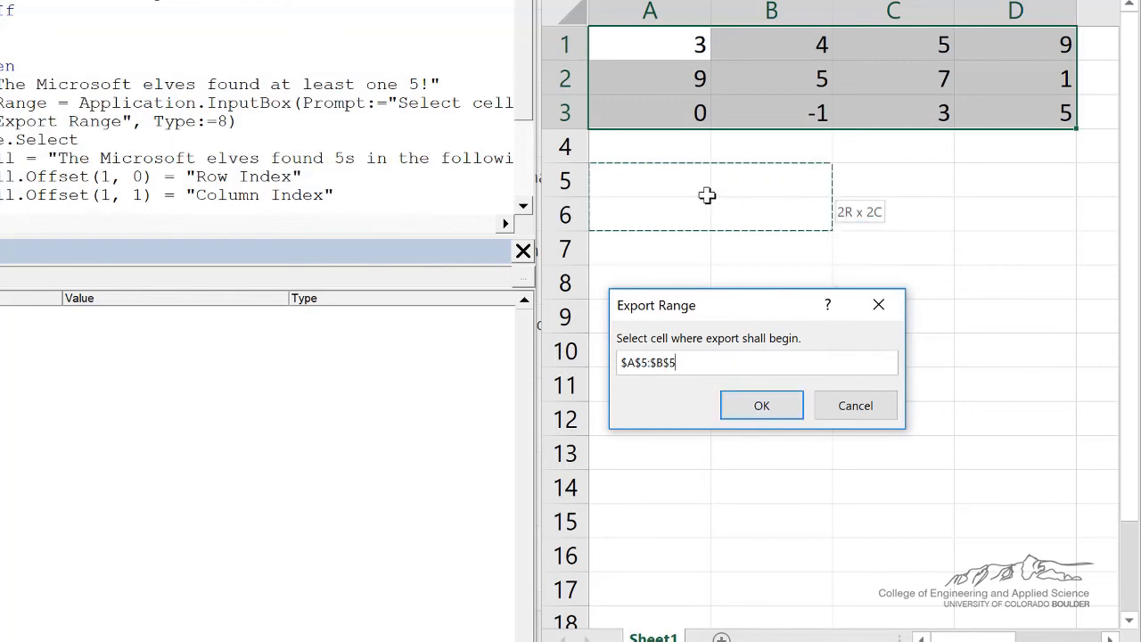
pyautogui.click(762, 404)
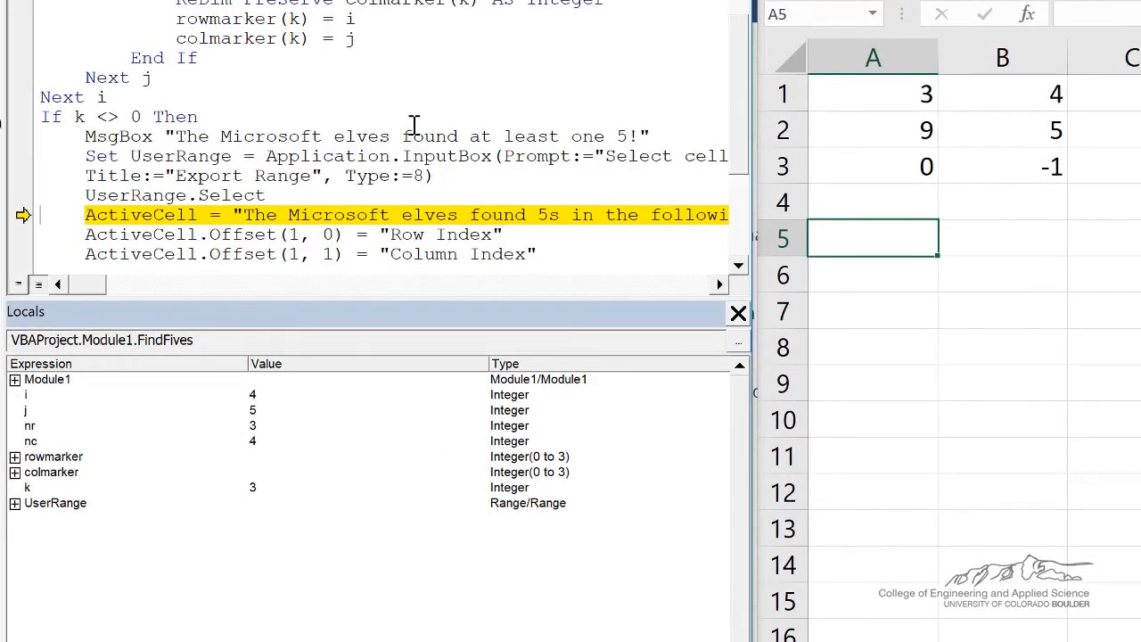
# Step FindFives to write the heading sentence in A5, Row Index/Column Index labels, and the first location 1, 3.
pyautogui.press('F8')
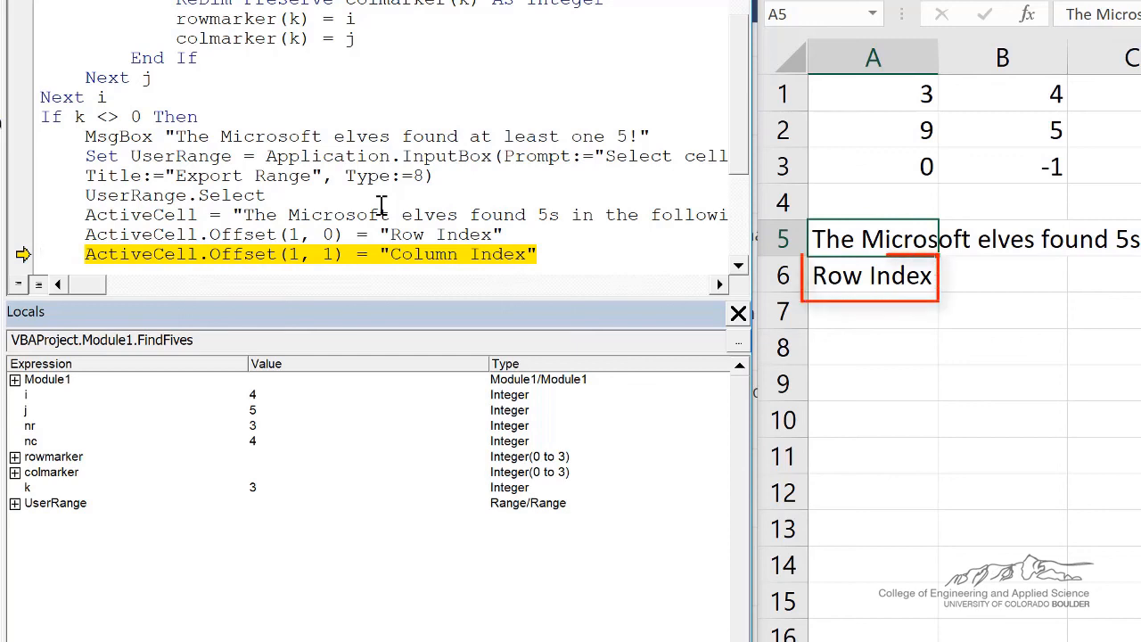
pyautogui.press('F8')
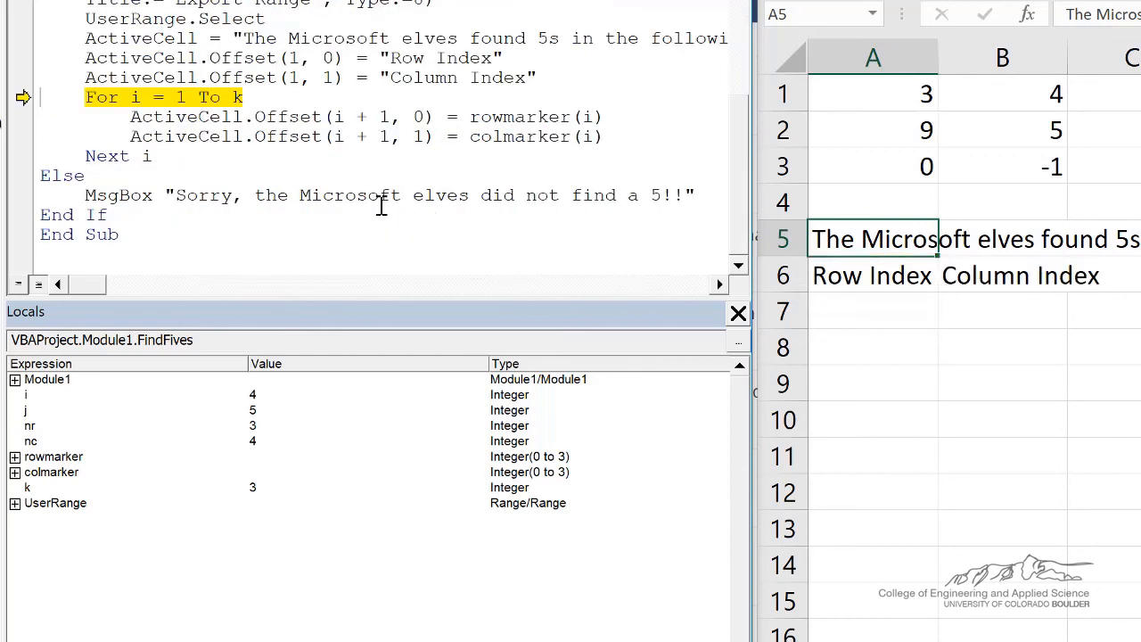
pyautogui.click(1020, 275)
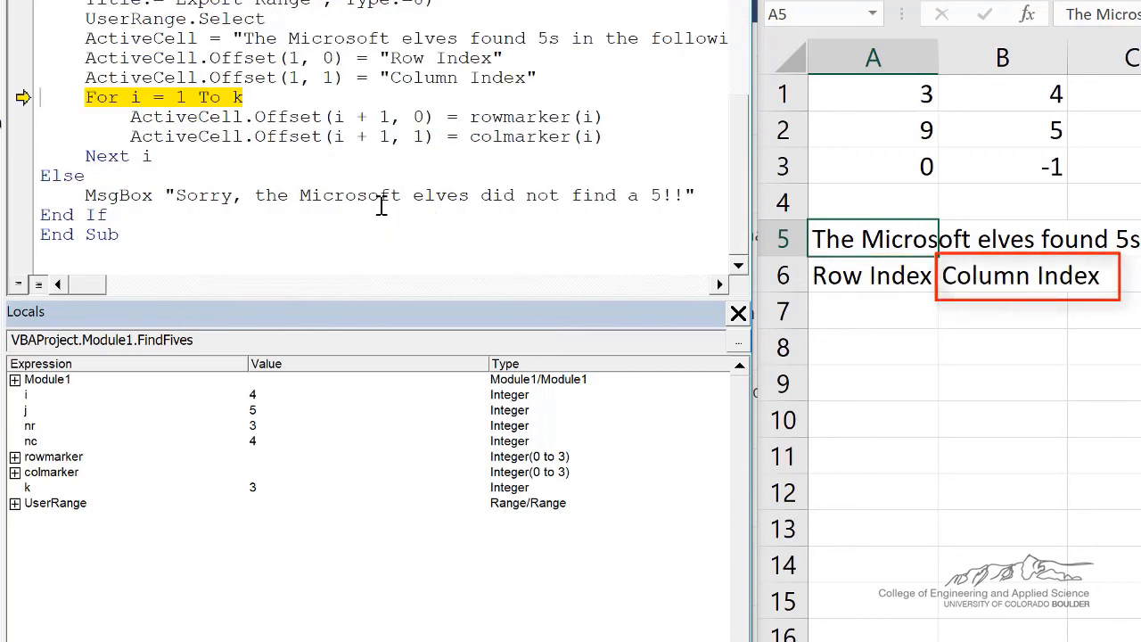
pyautogui.press('F8')
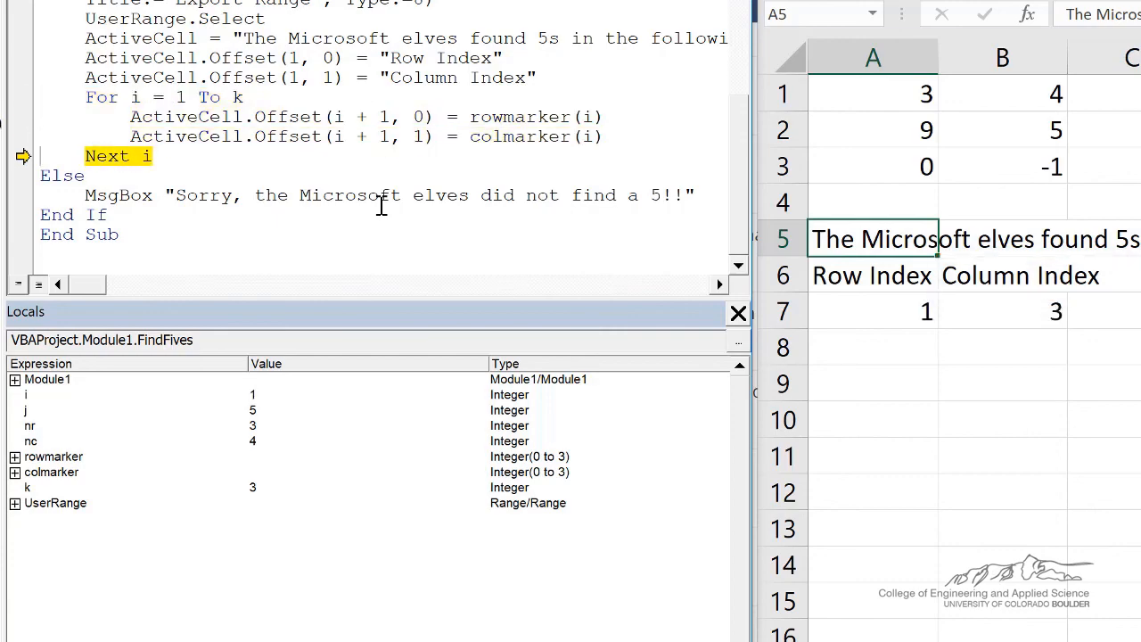